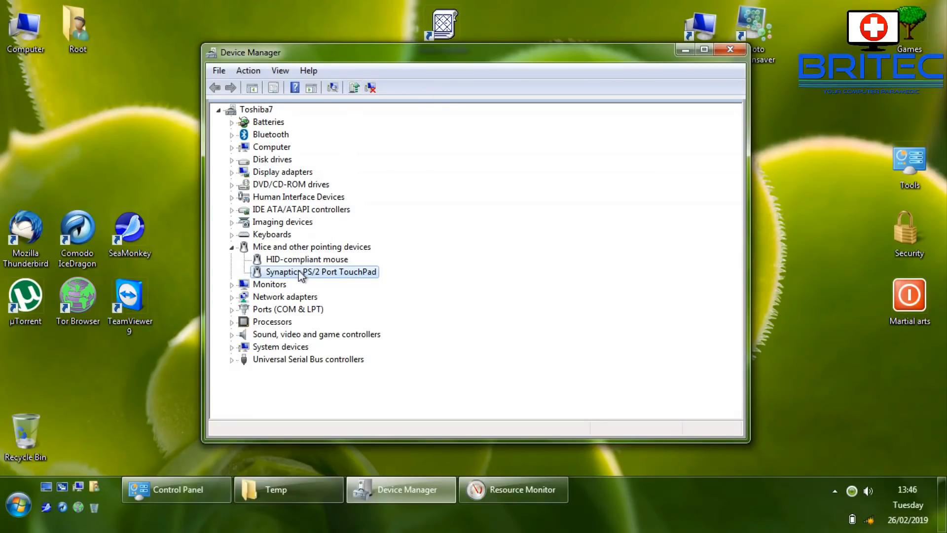
pyautogui.moveTo(301, 280)
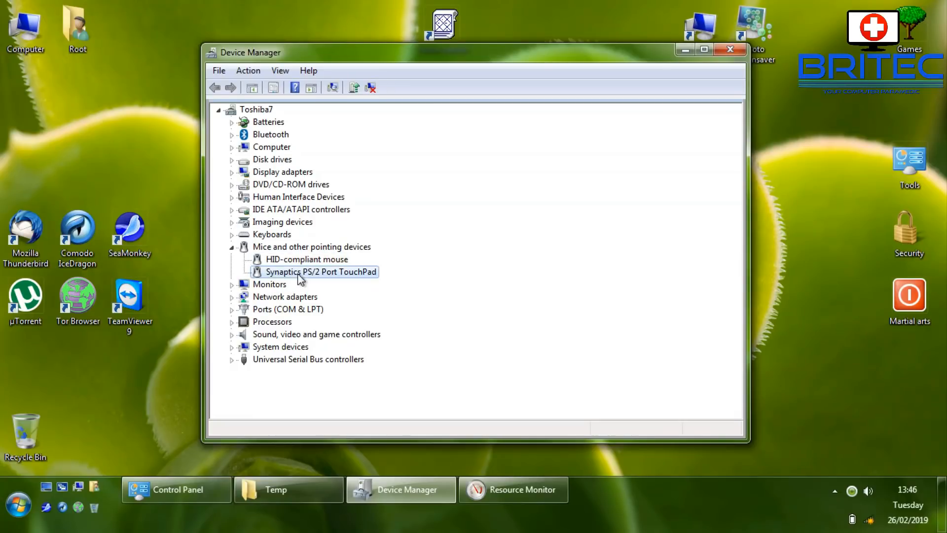
# - Start Update Driver Software for the Synaptics PS/2 Port TouchPad from its context menu
pyautogui.rightClick(320, 271)
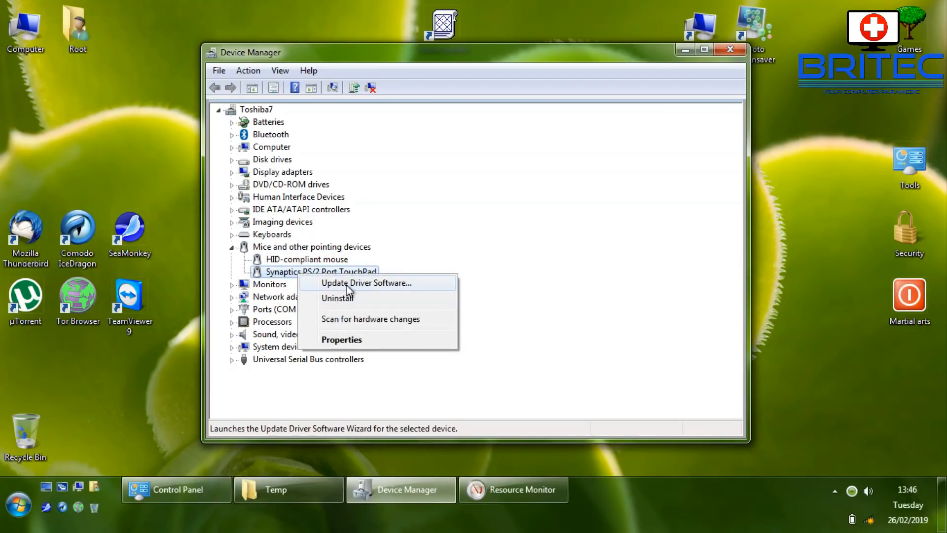
pyautogui.click(367, 283)
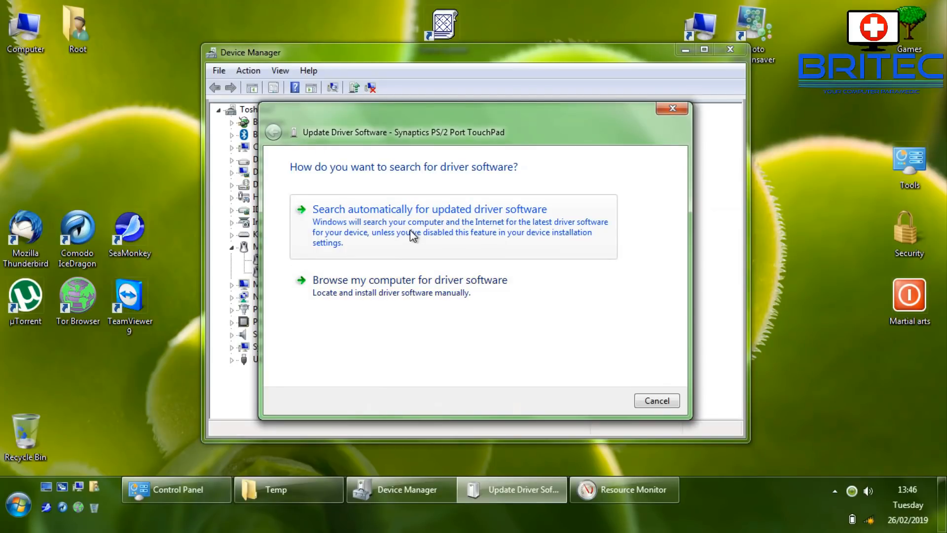
pyautogui.moveTo(441, 235)
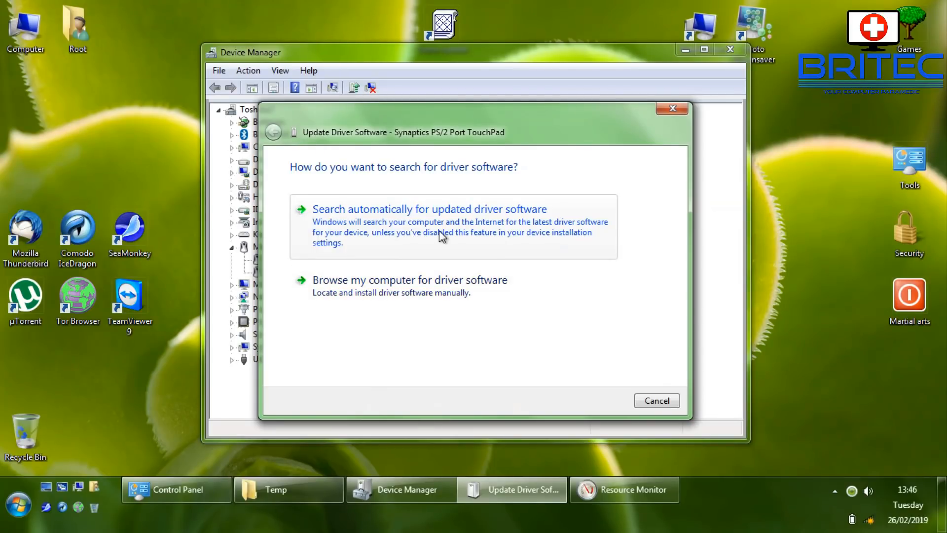
pyautogui.moveTo(409, 280)
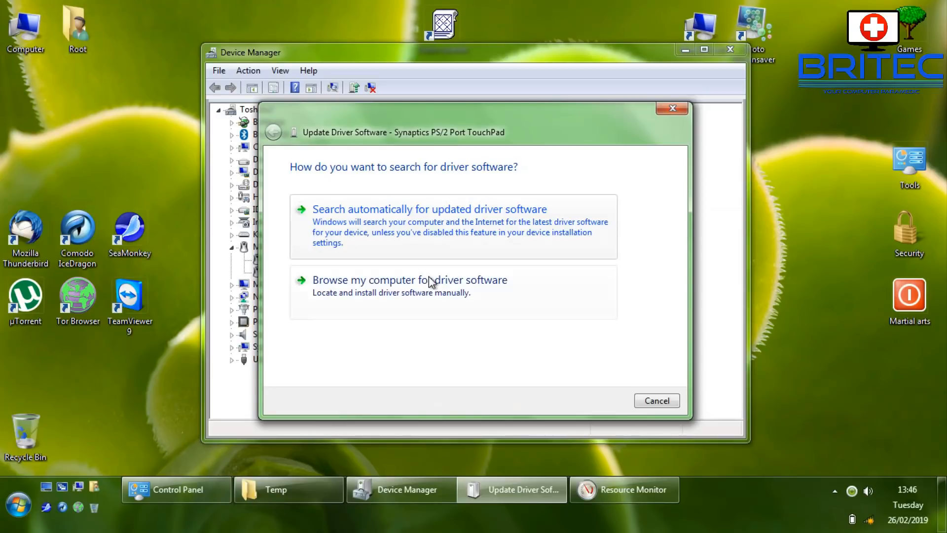
# - Pick the Synaptics PS/2 Port Compatible TouchPad driver from the local compatible list and install it
pyautogui.click(410, 279)
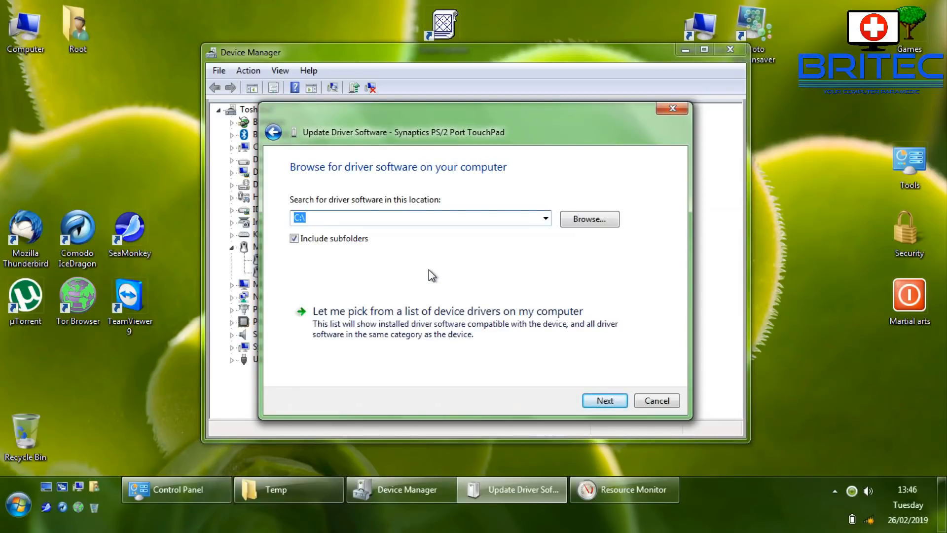
pyautogui.click(447, 310)
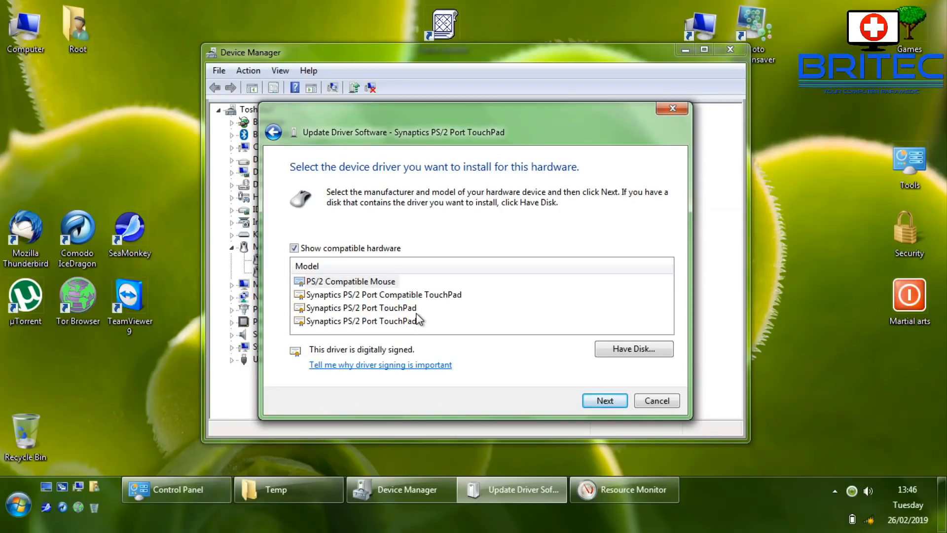
pyautogui.click(456, 265)
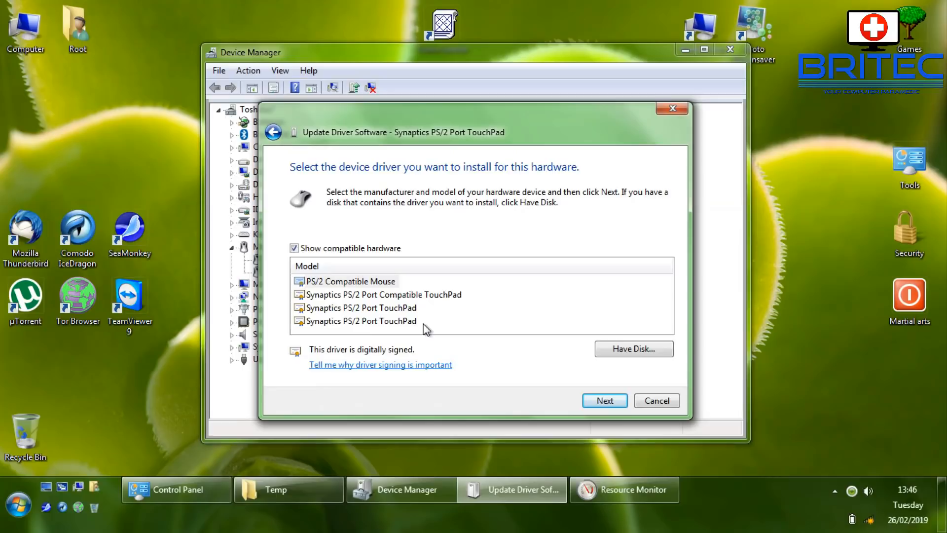
pyautogui.click(383, 294)
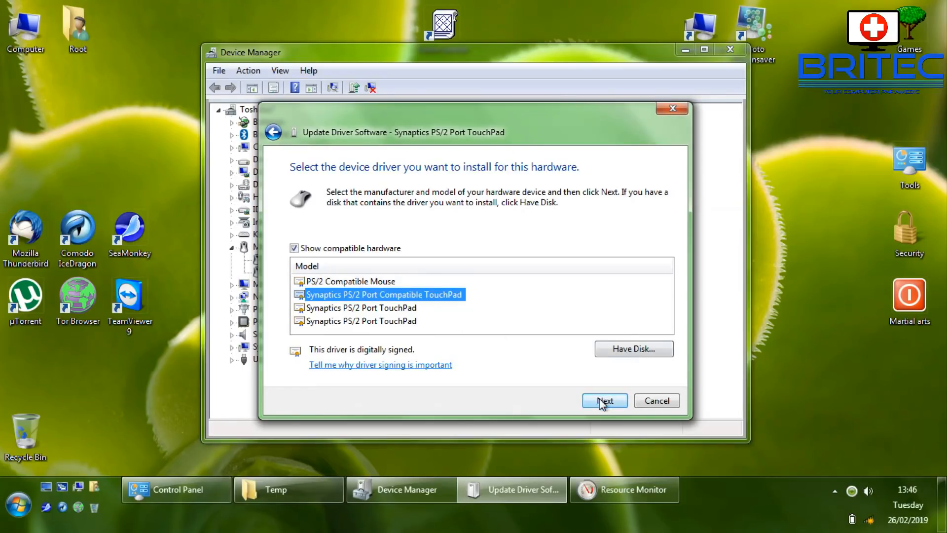
pyautogui.click(604, 400)
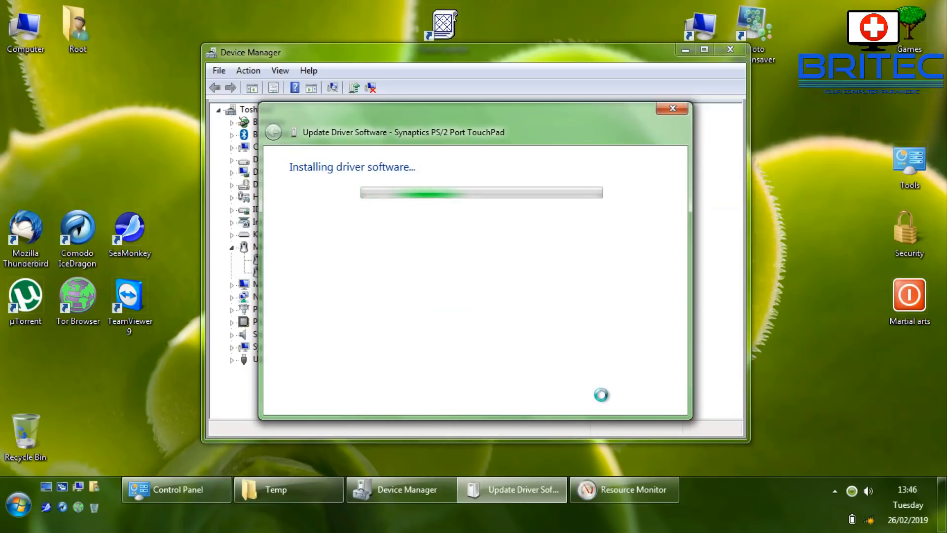
pyautogui.moveTo(593, 424)
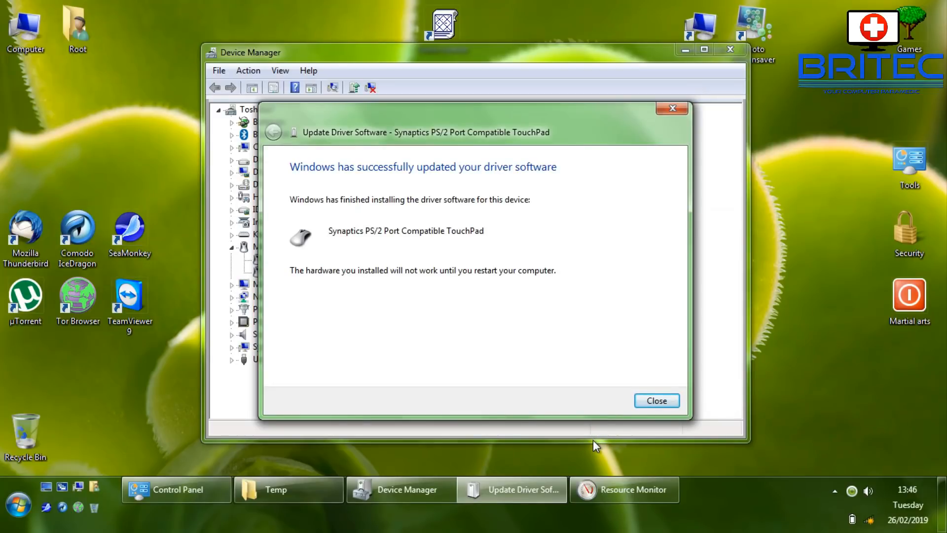
pyautogui.moveTo(309, 176)
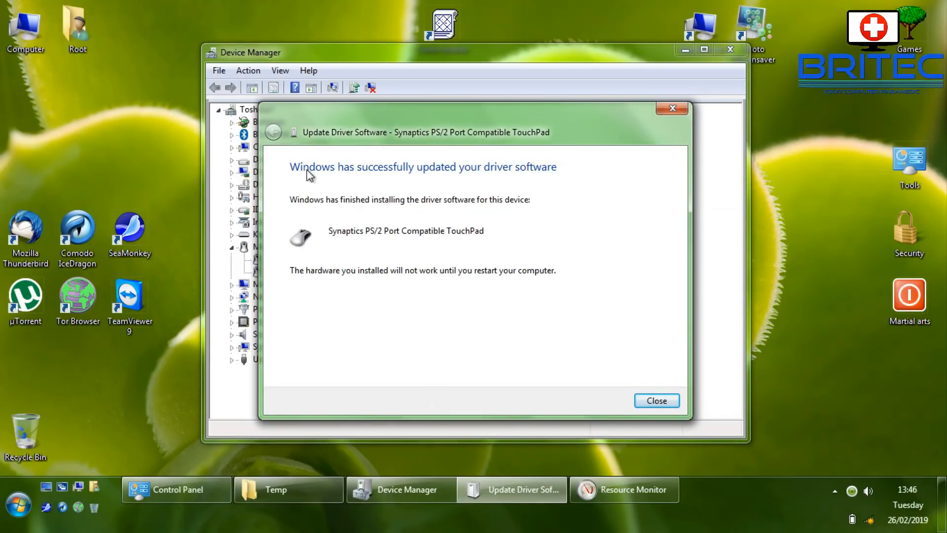
pyautogui.moveTo(631, 419)
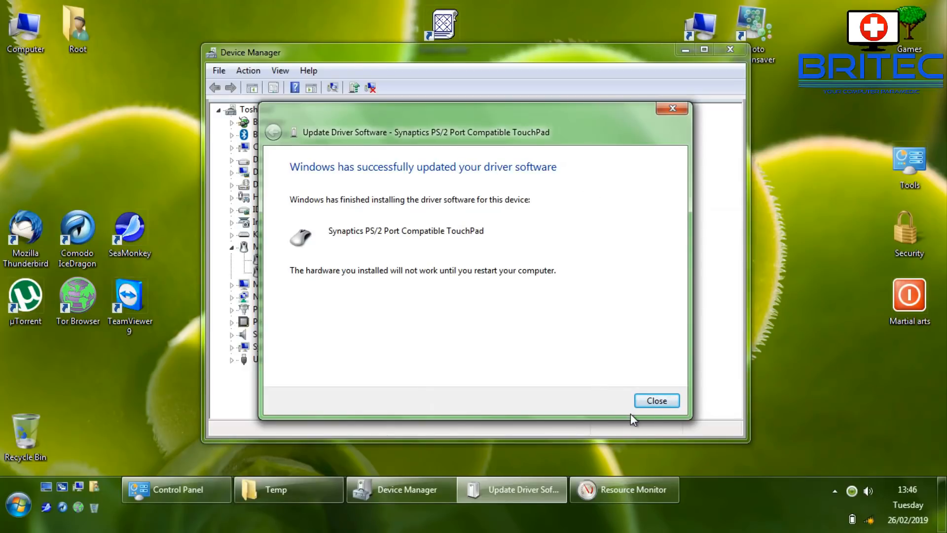
# - Close the driver update success dialog and restart the computer to apply the change
pyautogui.click(656, 400)
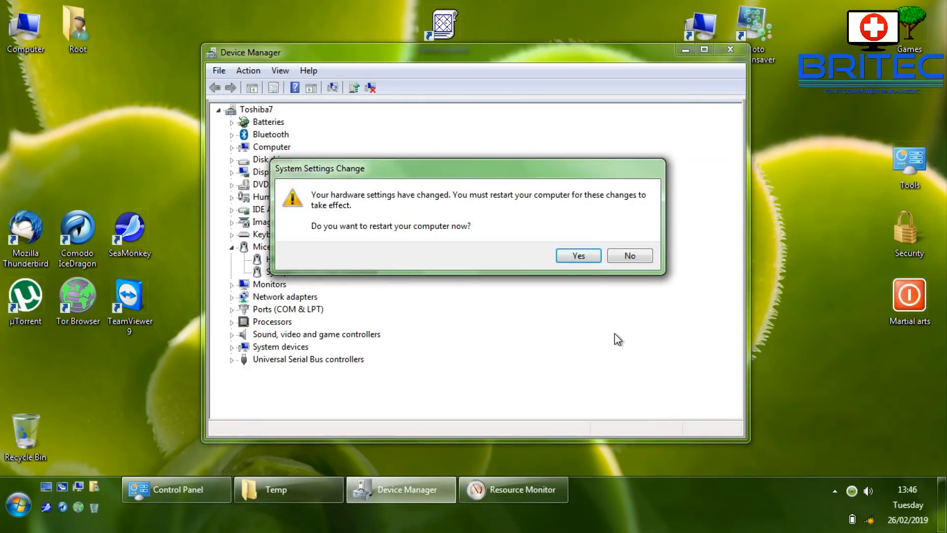
pyautogui.moveTo(597, 328)
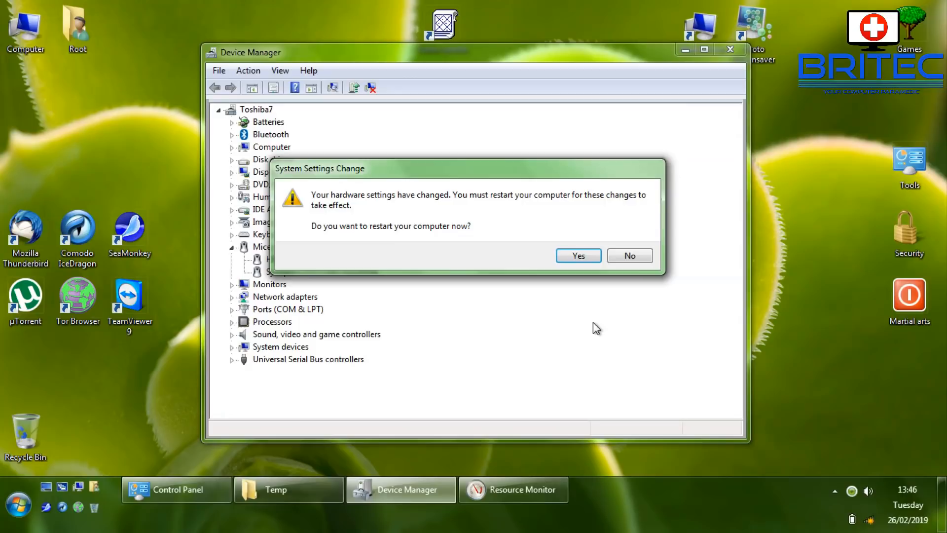
pyautogui.moveTo(594, 306)
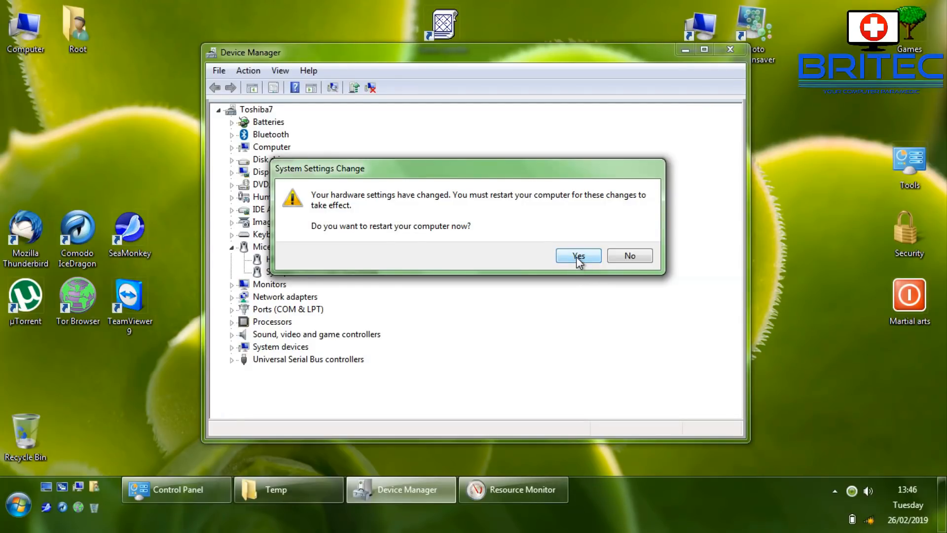
pyautogui.click(577, 256)
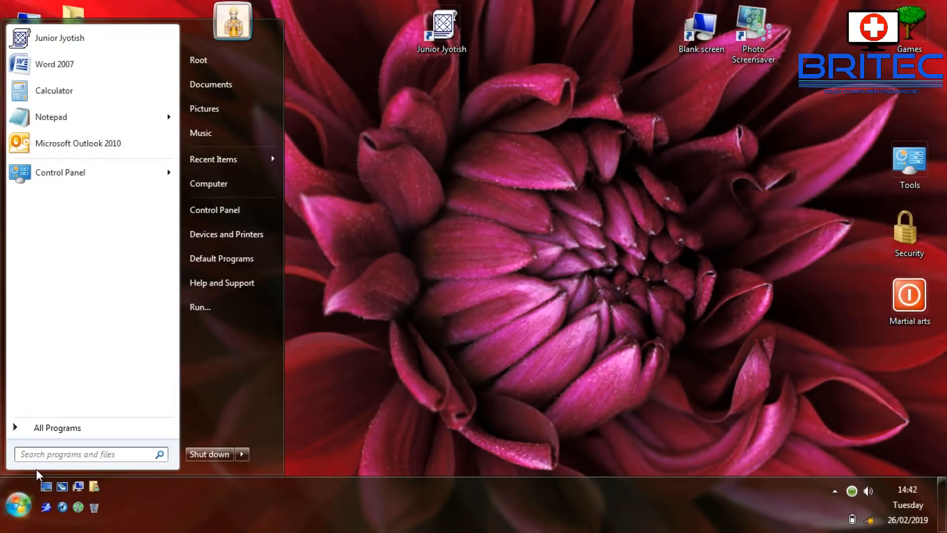
# - Find Control Panel via a Start menu search for 'control' and open Administrative Tools
pyautogui.click(84, 454)
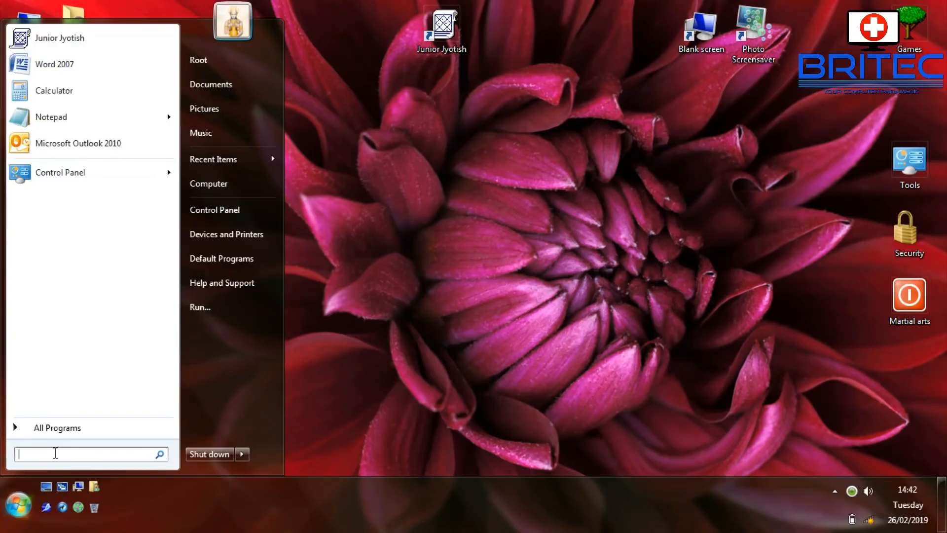
pyautogui.write('c')
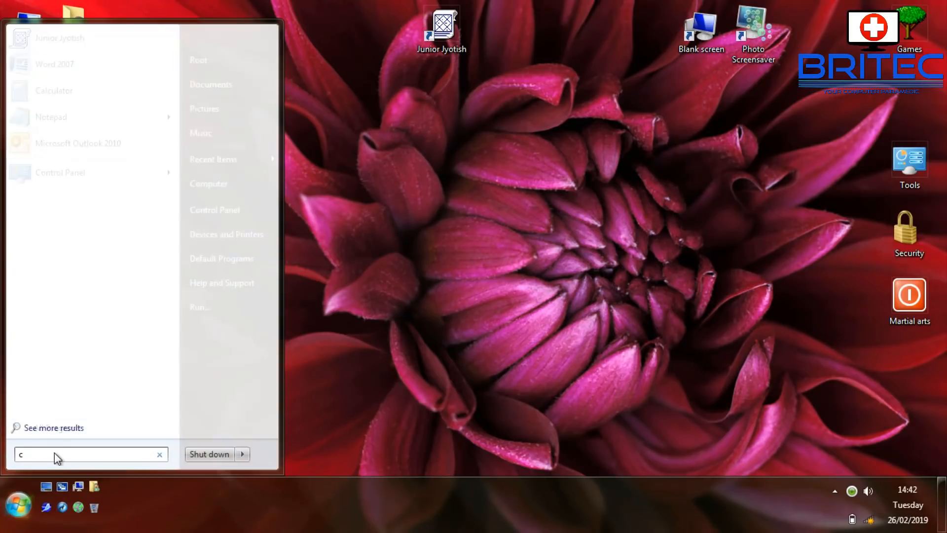
pyautogui.write('ontrol')
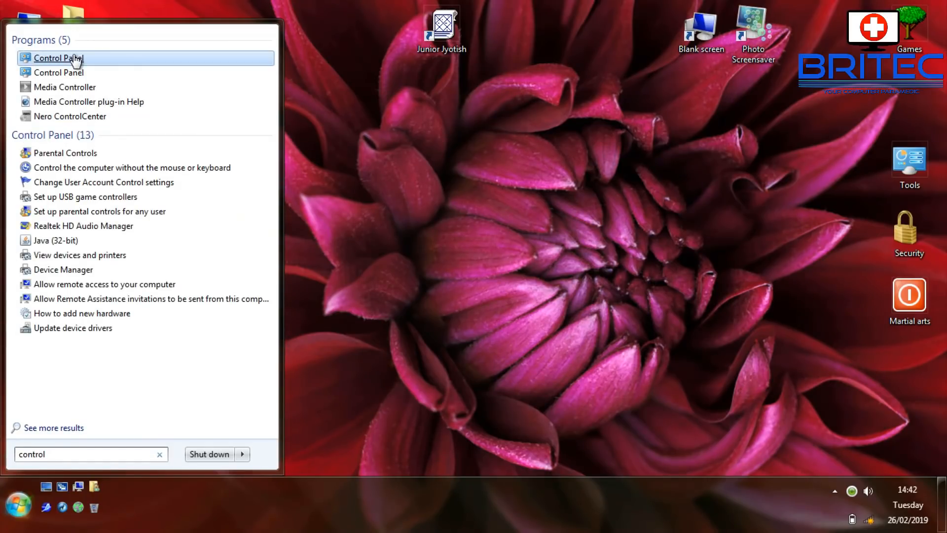
pyautogui.click(59, 58)
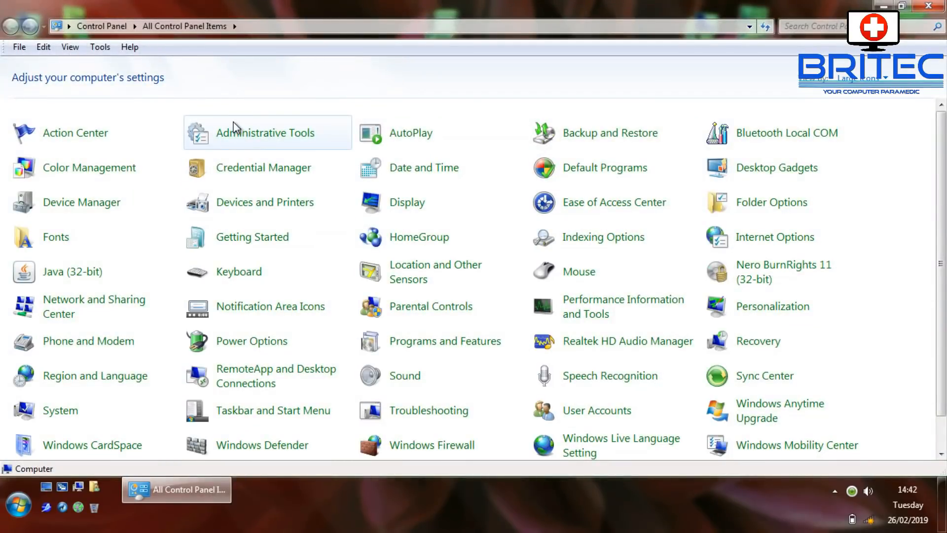
pyautogui.doubleClick(266, 133)
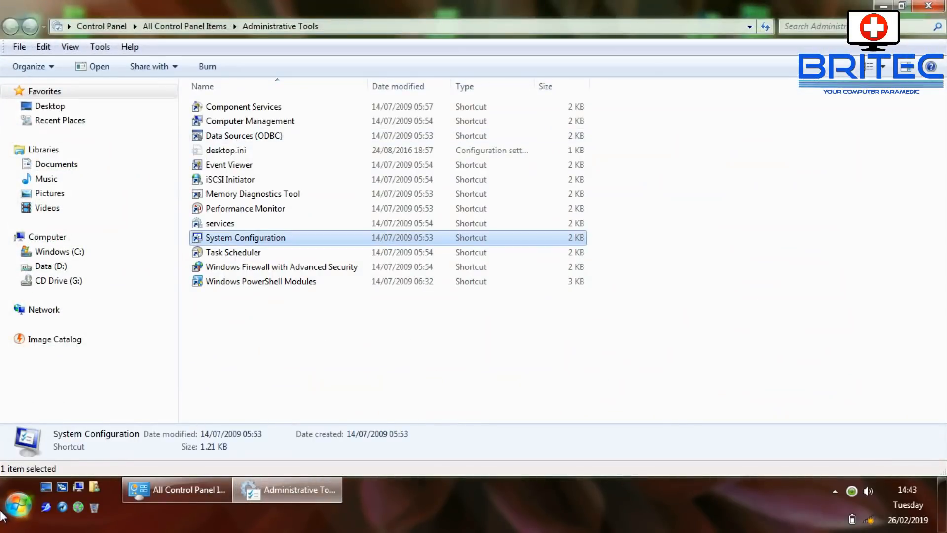
# - Search 'devi' in the Start menu so Device Manager is listed
pyautogui.click(18, 506)
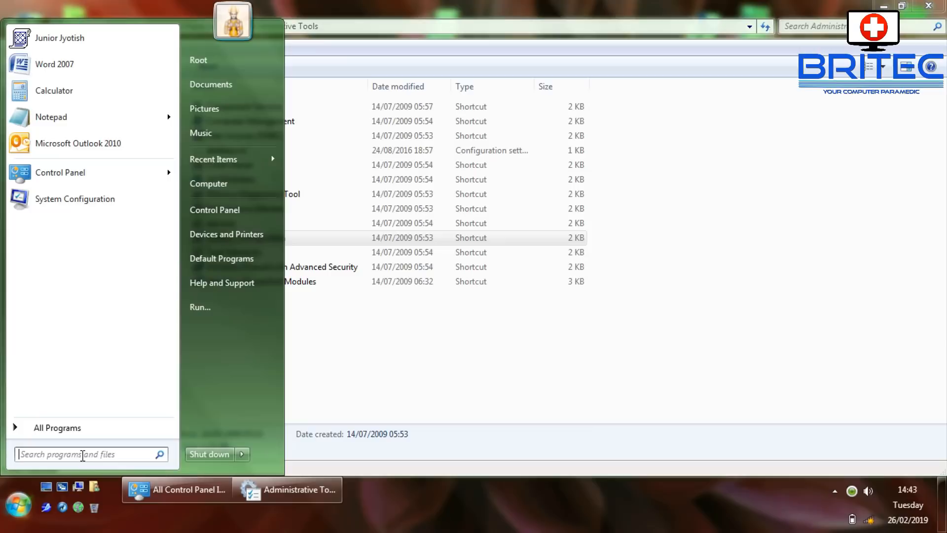
pyautogui.write('d')
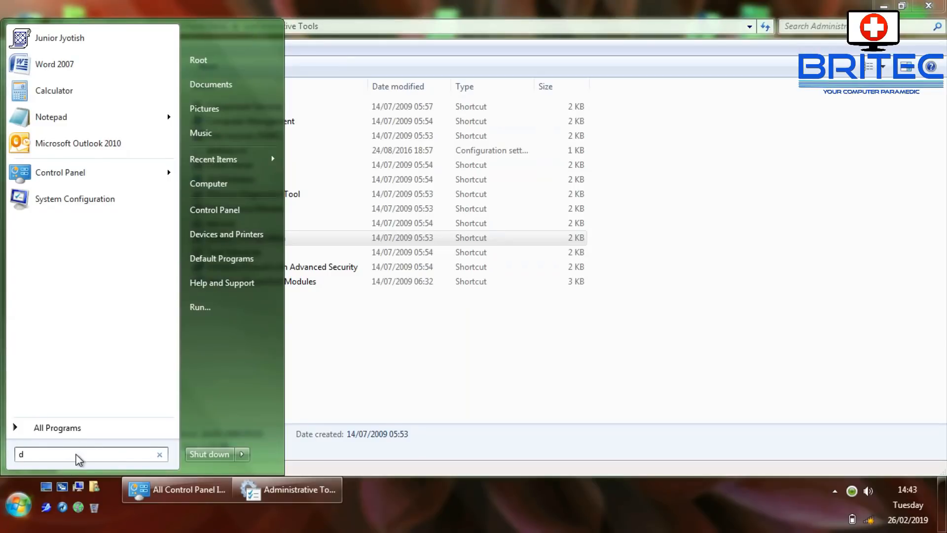
pyautogui.write('evi')
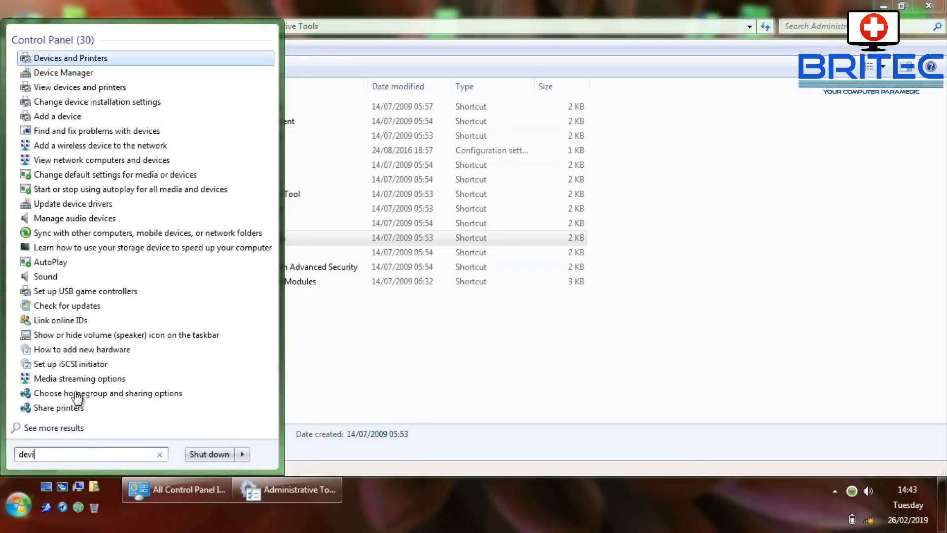
pyautogui.moveTo(71, 58)
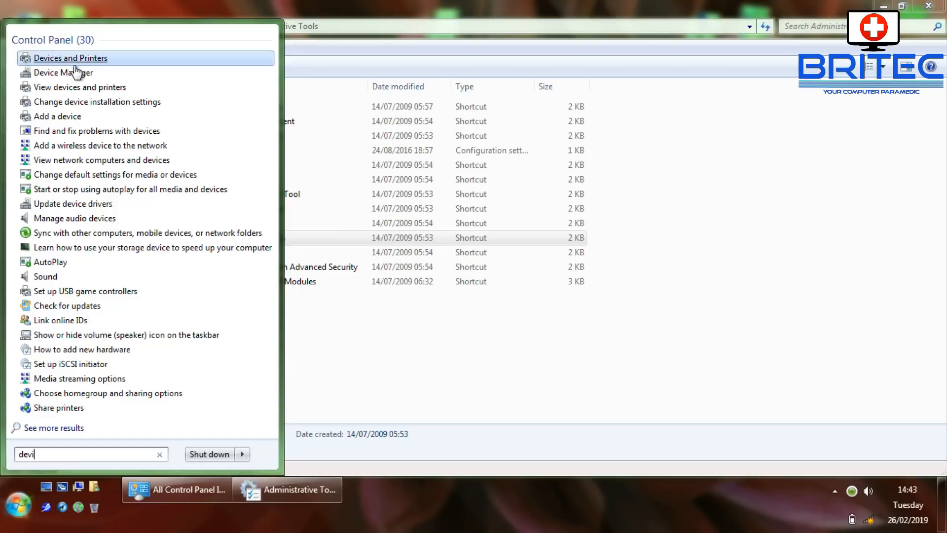
# - In Device Manager, expand Mice and other pointing devices and select the Synaptics PS/2 Port Compatible TouchPad
pyautogui.click(62, 73)
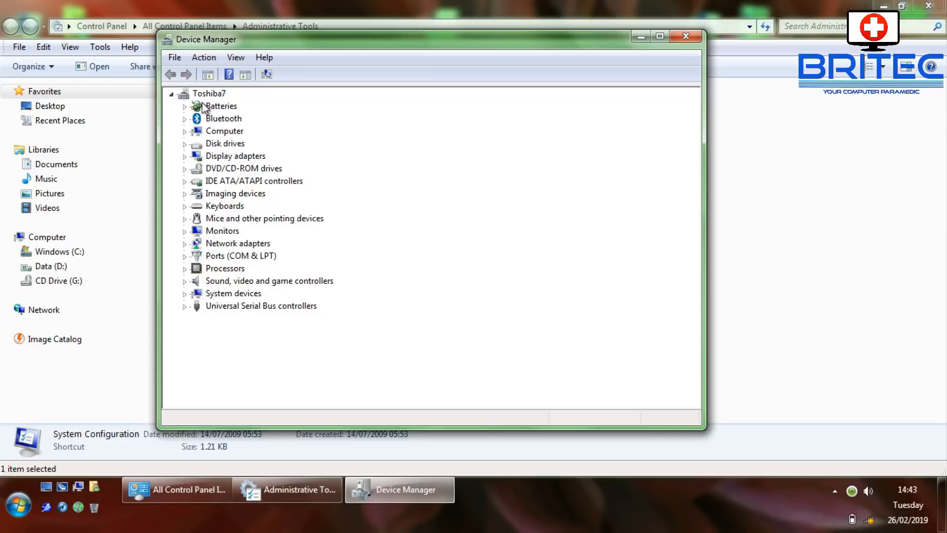
pyautogui.click(183, 118)
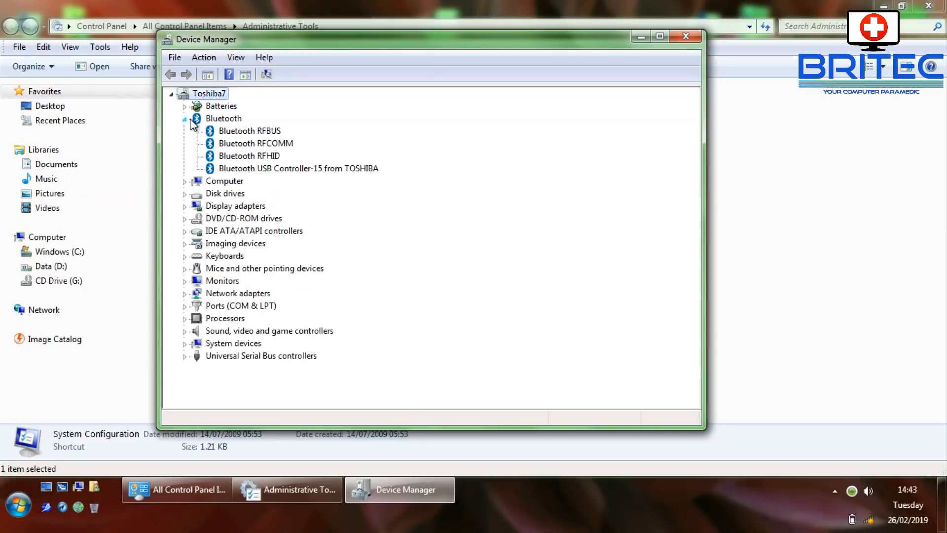
pyautogui.click(184, 119)
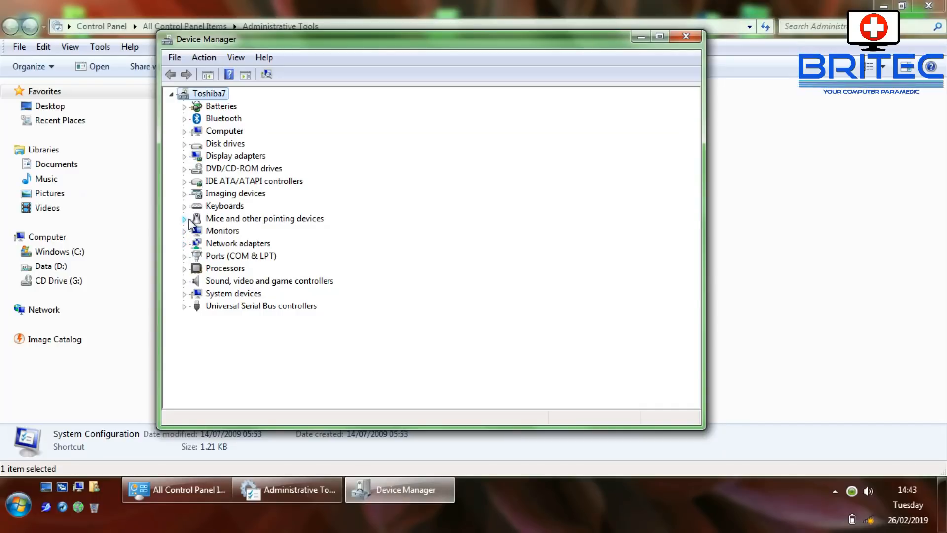
pyautogui.click(185, 217)
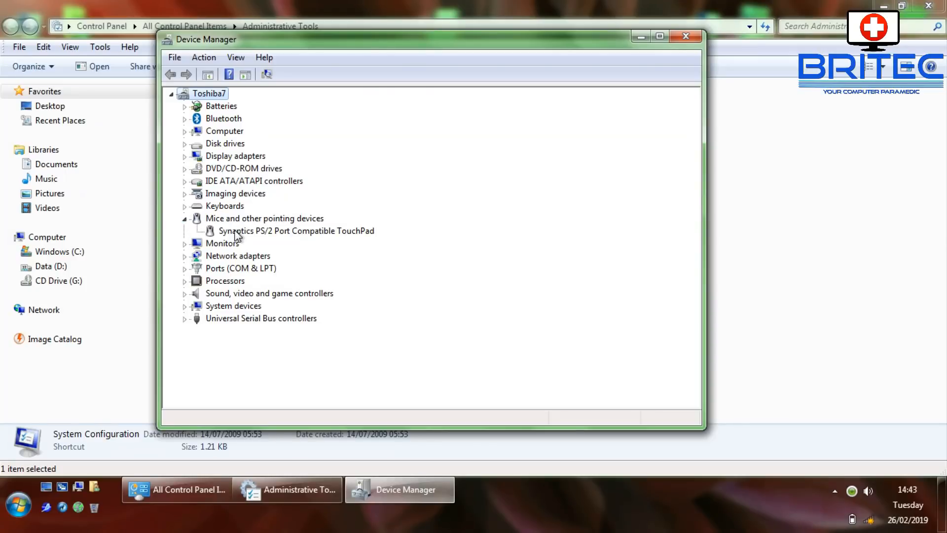
pyautogui.click(296, 231)
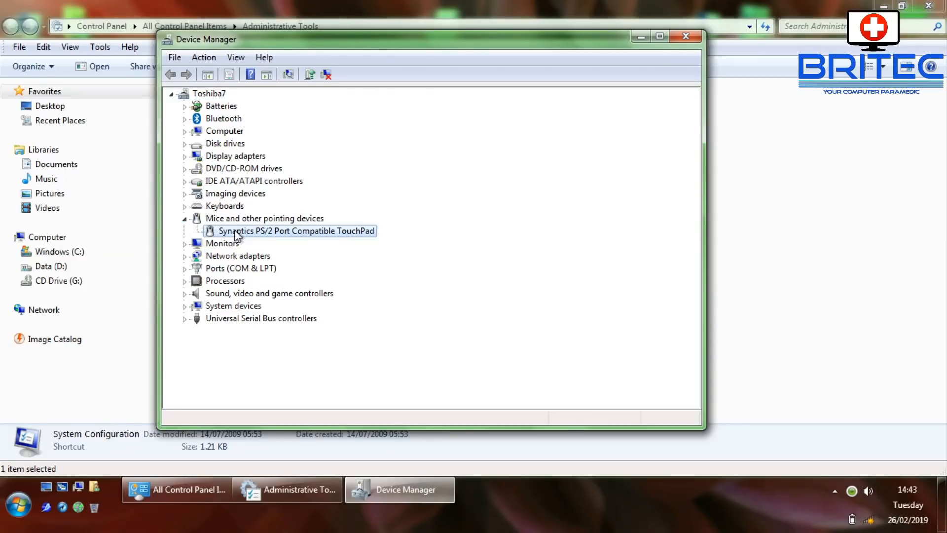
pyautogui.doubleClick(296, 231)
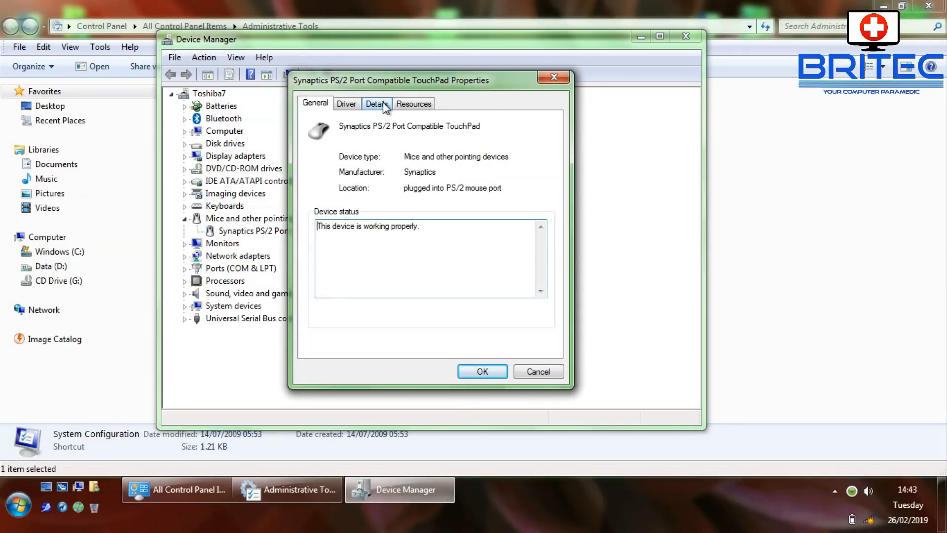
pyautogui.click(347, 103)
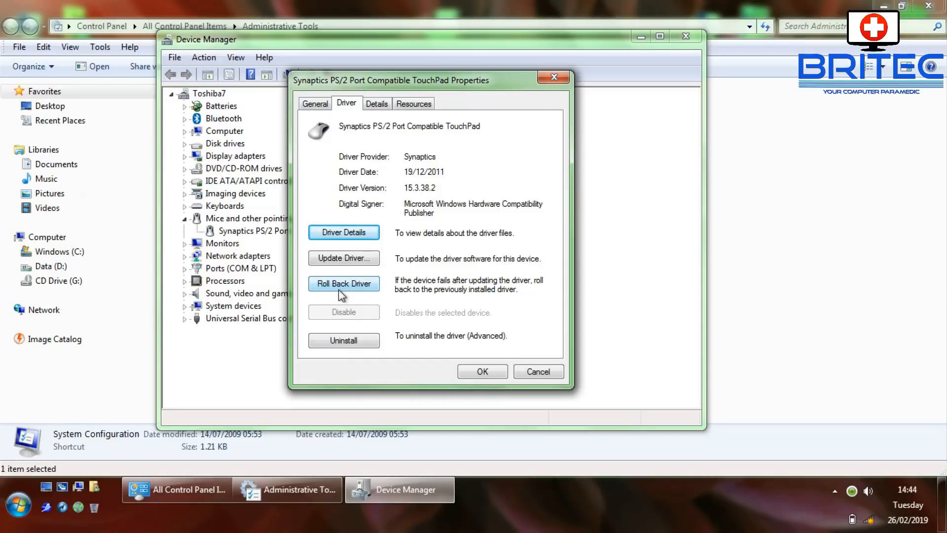
pyautogui.moveTo(320, 367)
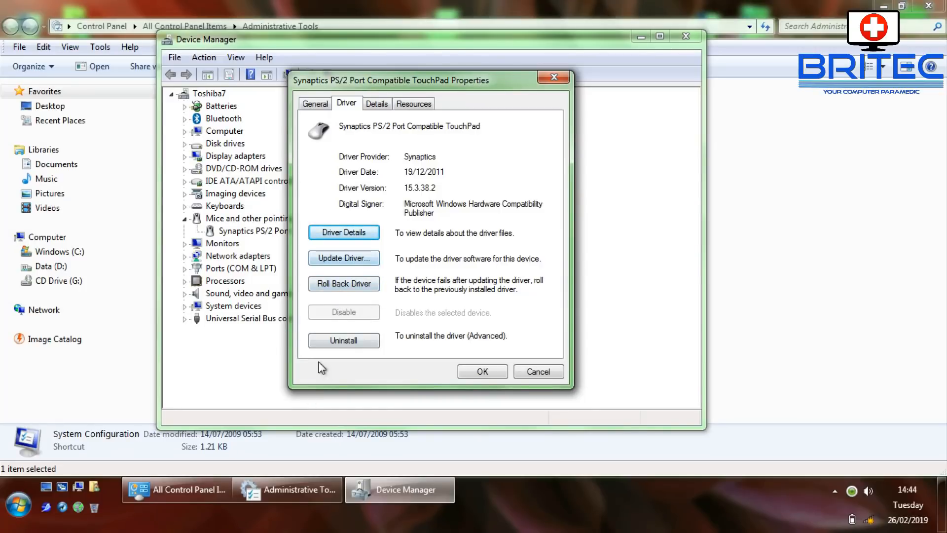
pyautogui.moveTo(463, 215)
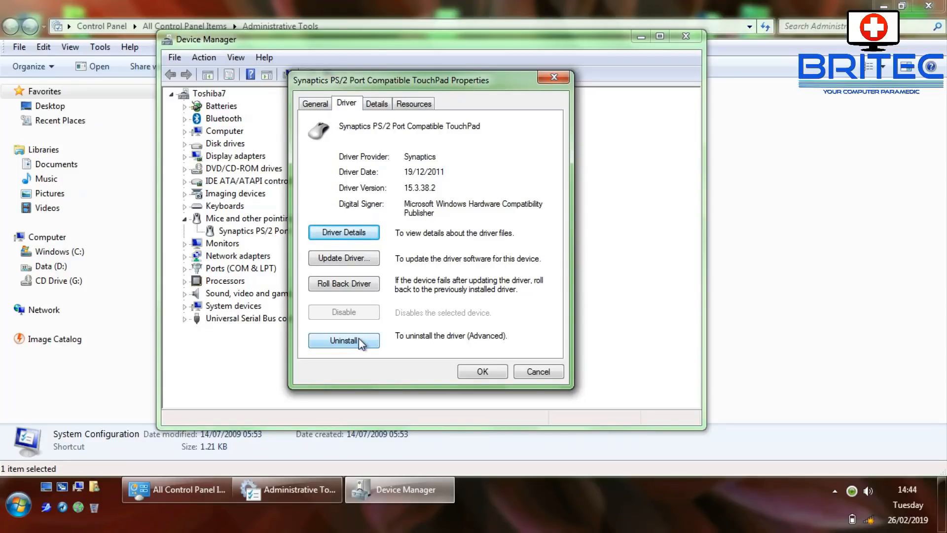
pyautogui.moveTo(348, 232)
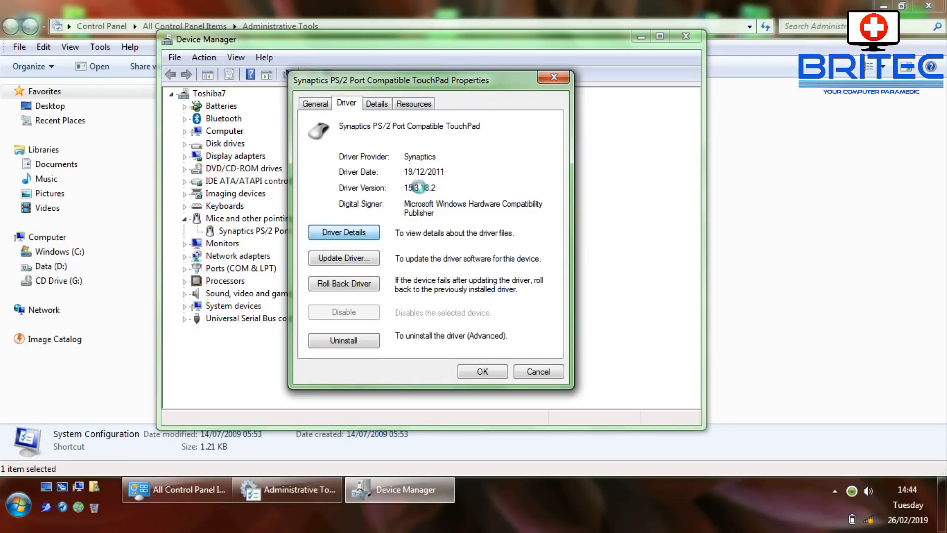
pyautogui.click(343, 231)
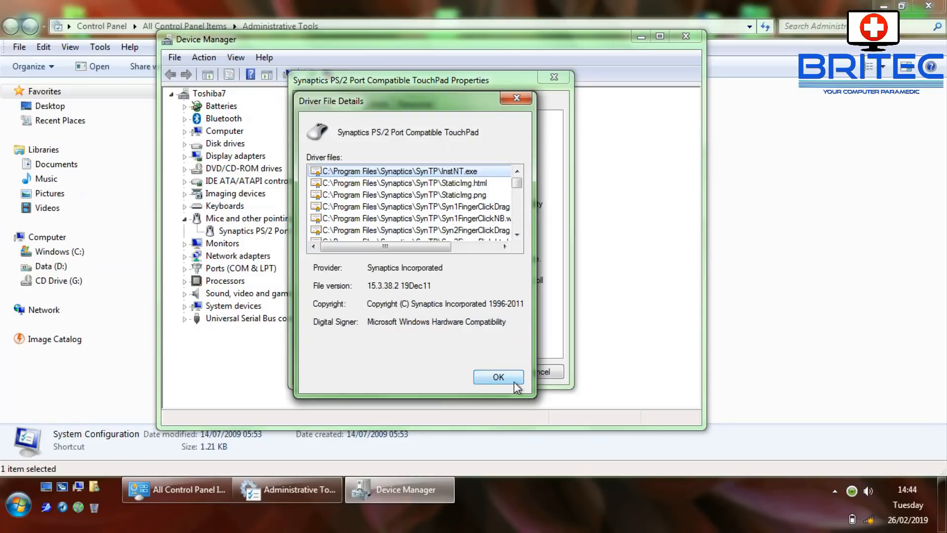
pyautogui.click(498, 376)
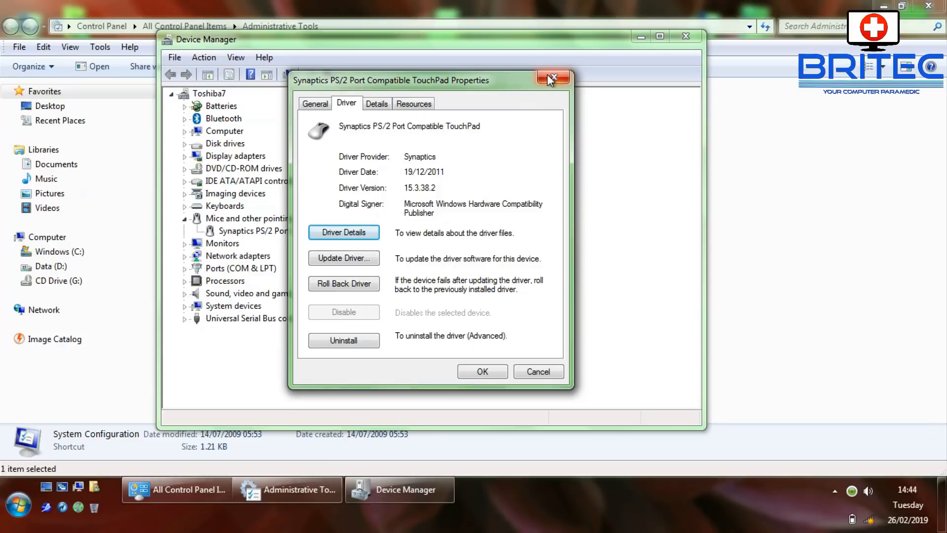
pyautogui.click(551, 79)
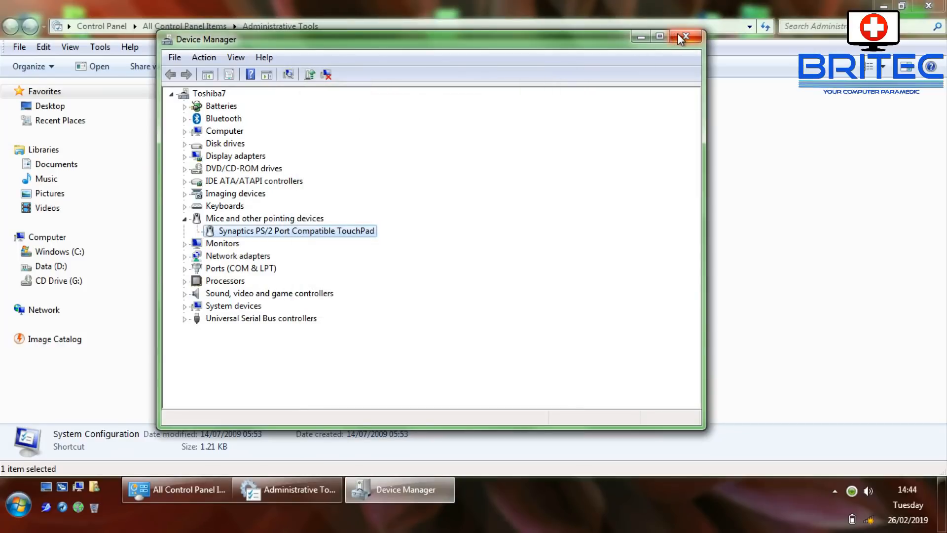
# - Close Device Manager and Administrative Tools, then bring up Control Panel from the Start menu
pyautogui.click(684, 36)
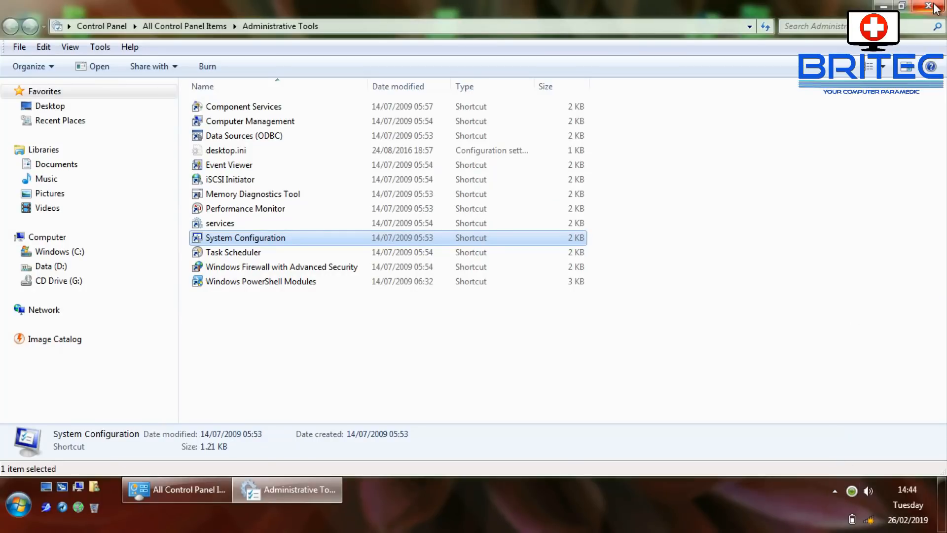
pyautogui.click(931, 6)
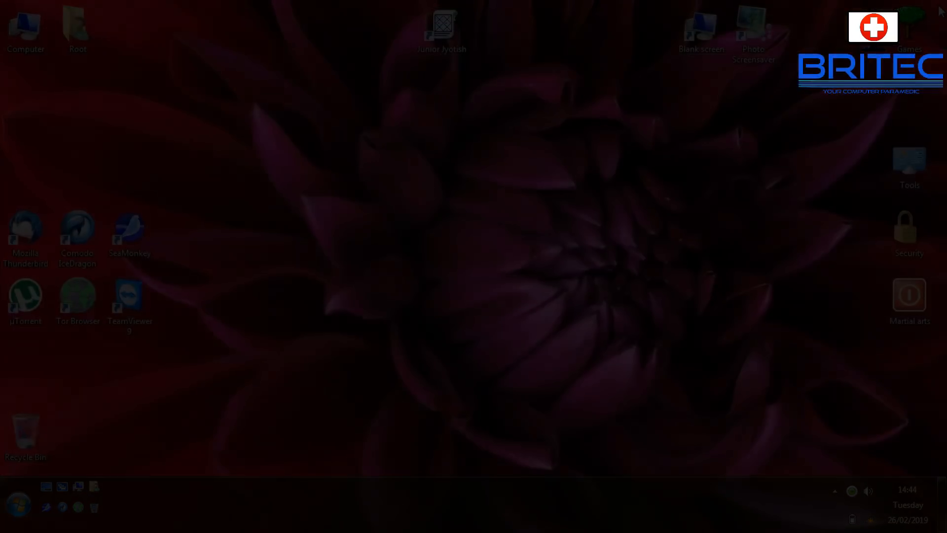
pyautogui.click(17, 504)
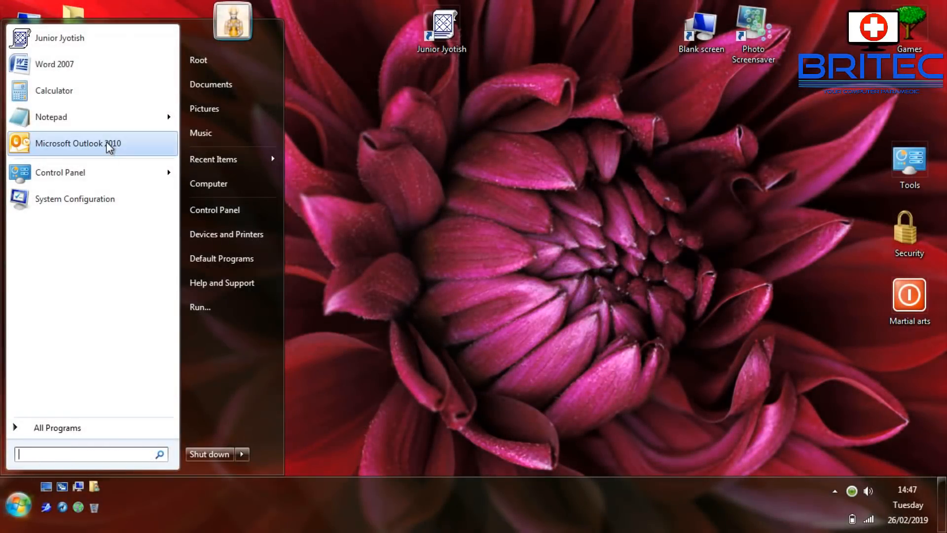
pyautogui.click(215, 209)
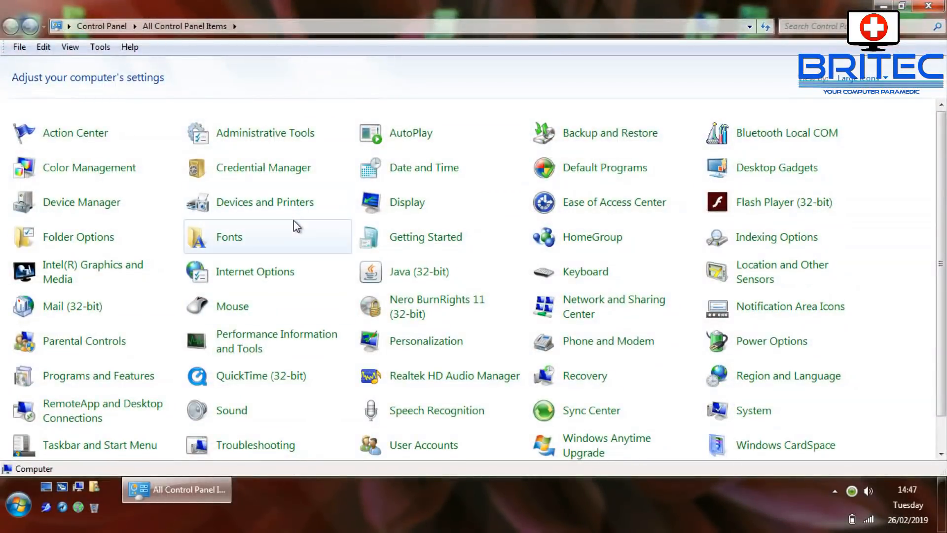
pyautogui.moveTo(230, 307)
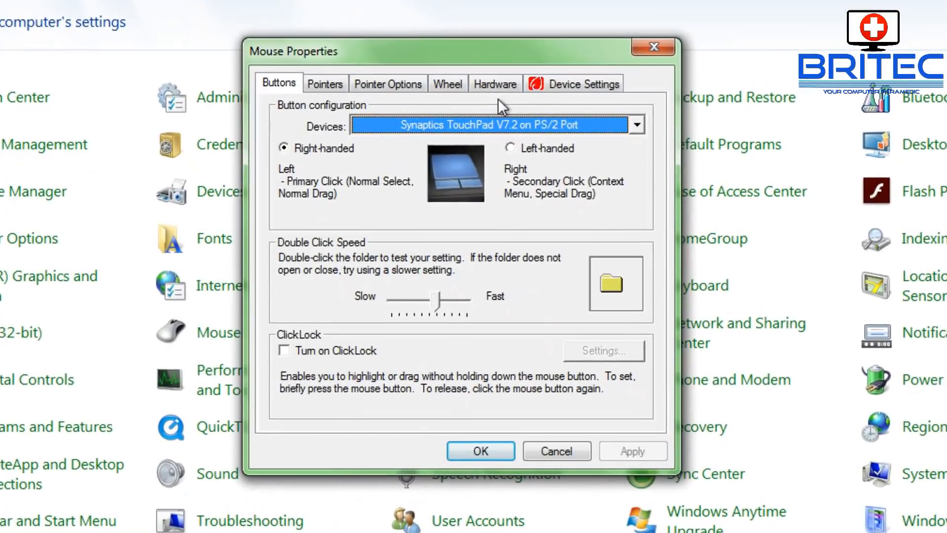
pyautogui.moveTo(572, 83)
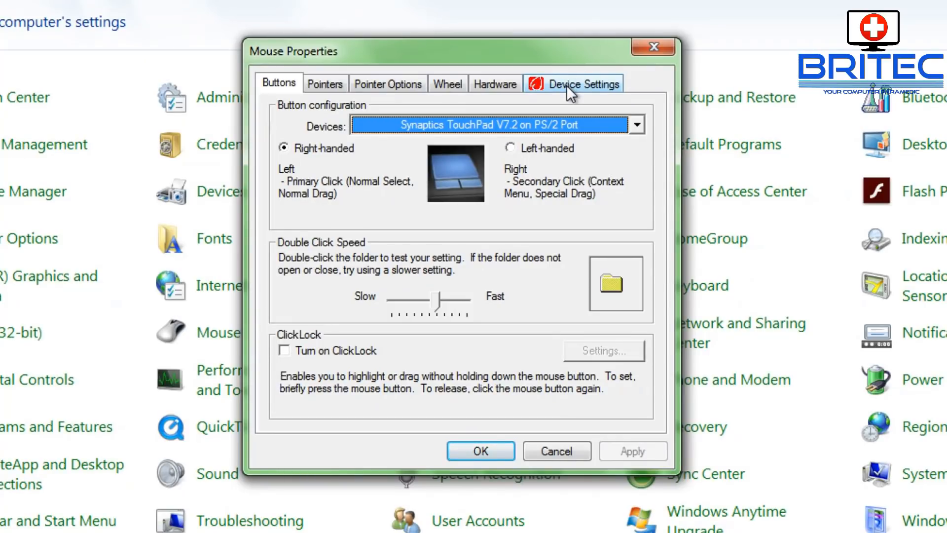
pyautogui.moveTo(528, 100)
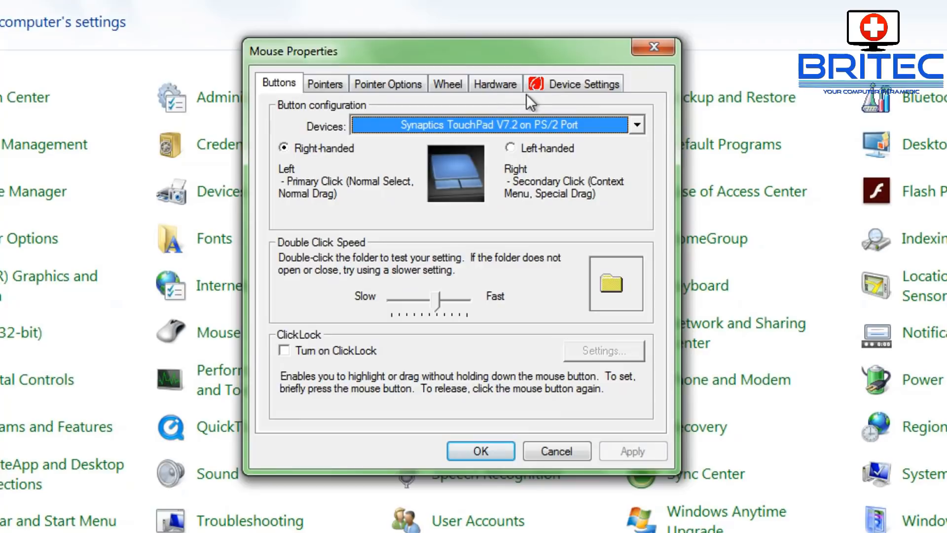
# - In Device Settings, disable then re-enable the Synaptics TouchPad V7.2 and confirm with OK
pyautogui.click(583, 84)
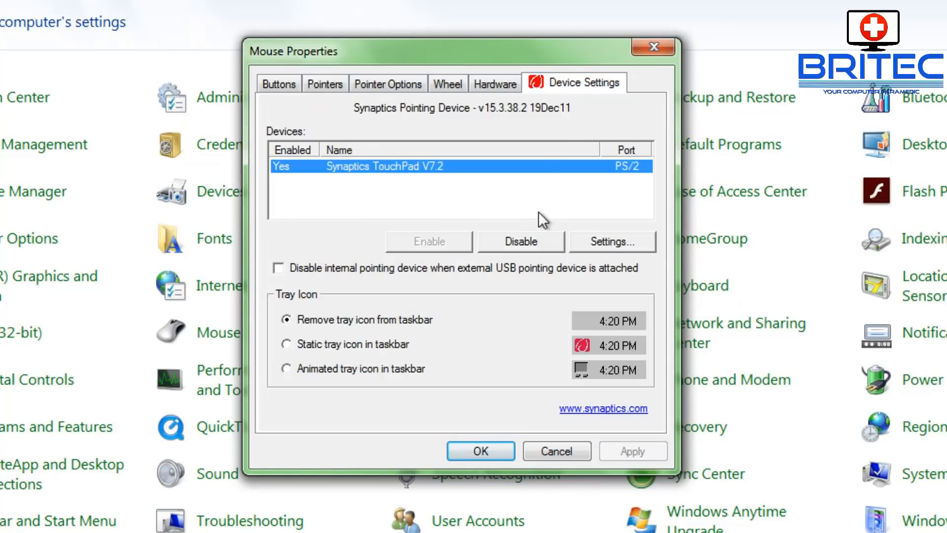
pyautogui.moveTo(530, 280)
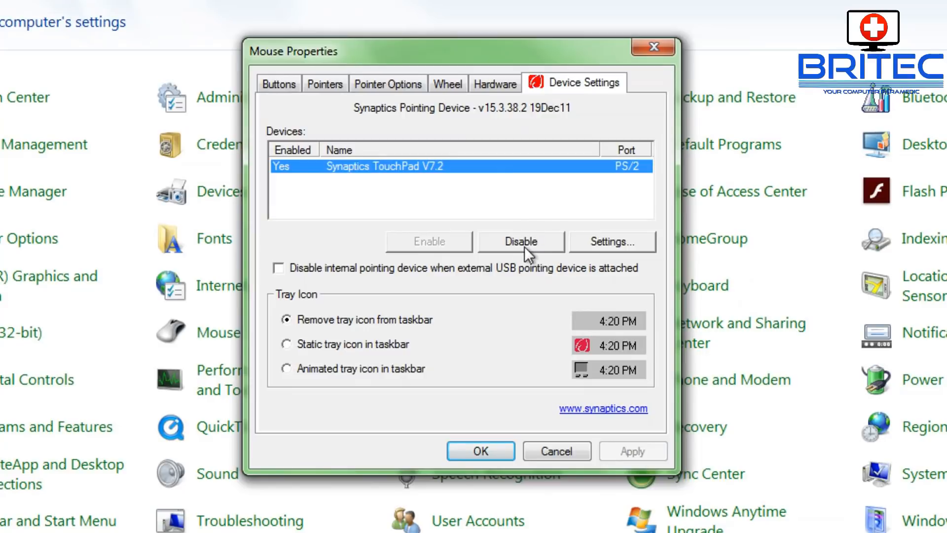
pyautogui.moveTo(416, 248)
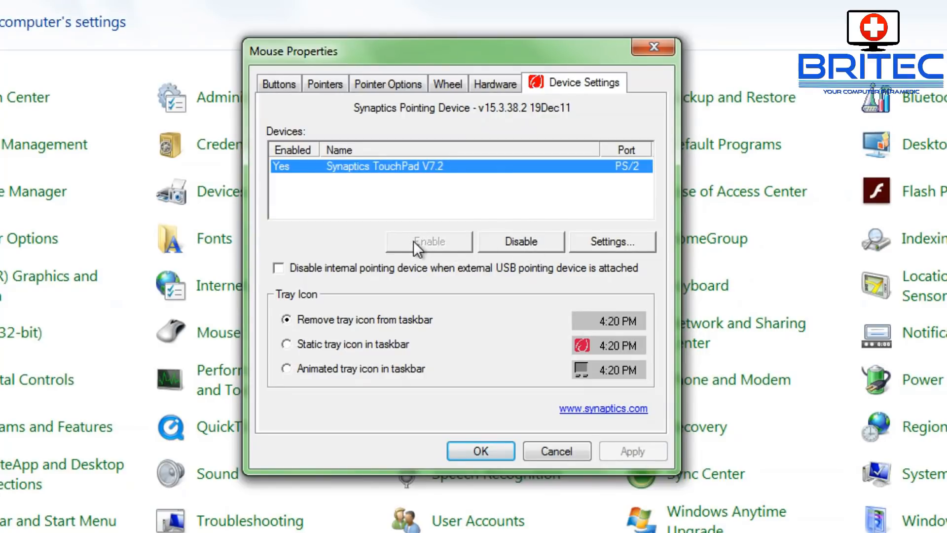
pyautogui.moveTo(434, 257)
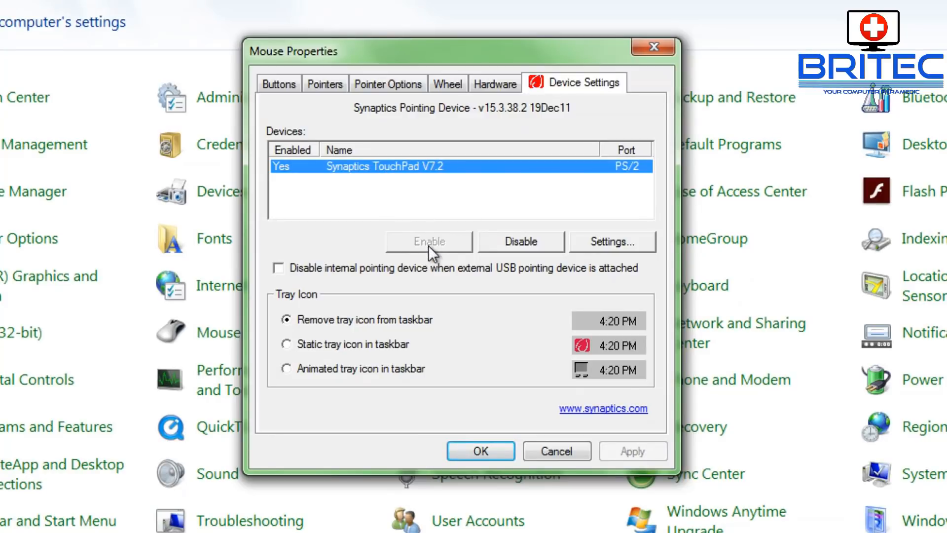
pyautogui.moveTo(510, 256)
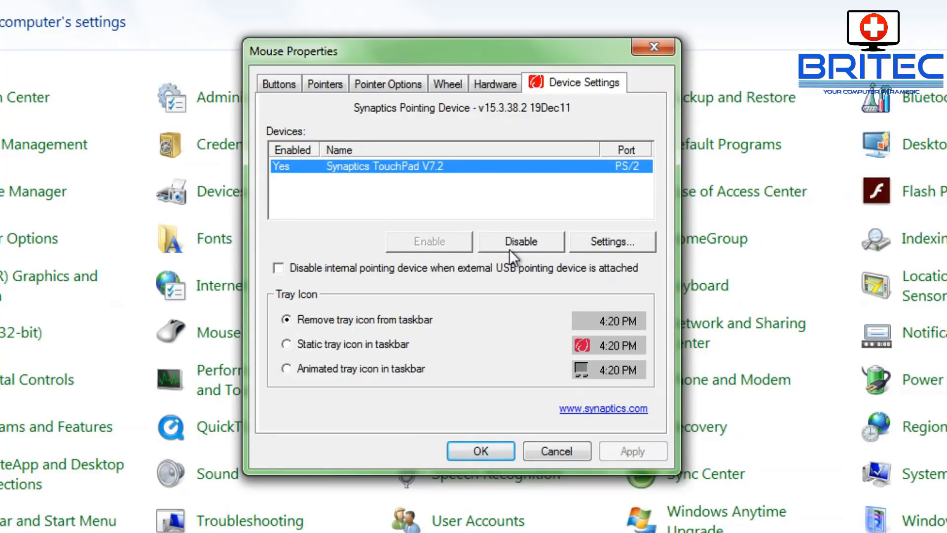
pyautogui.click(520, 241)
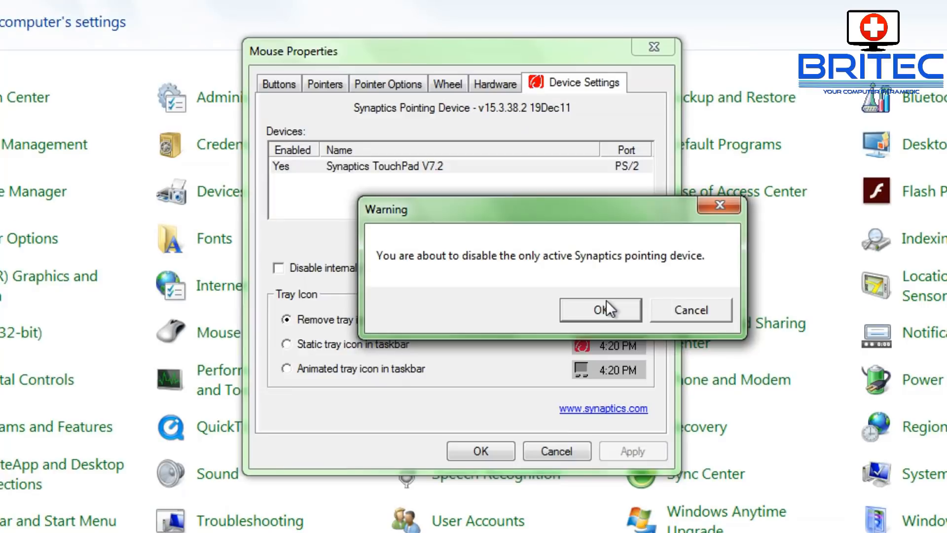
pyautogui.click(599, 309)
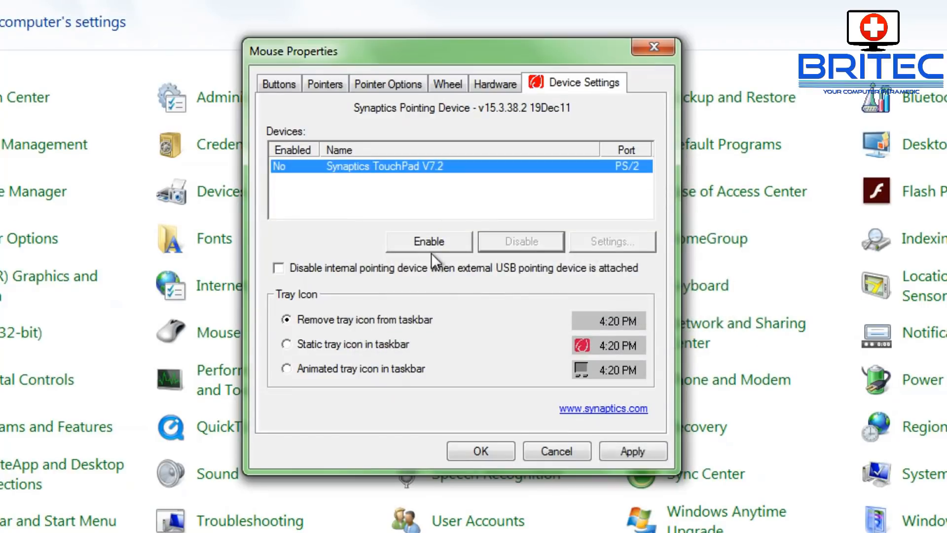
pyautogui.click(428, 241)
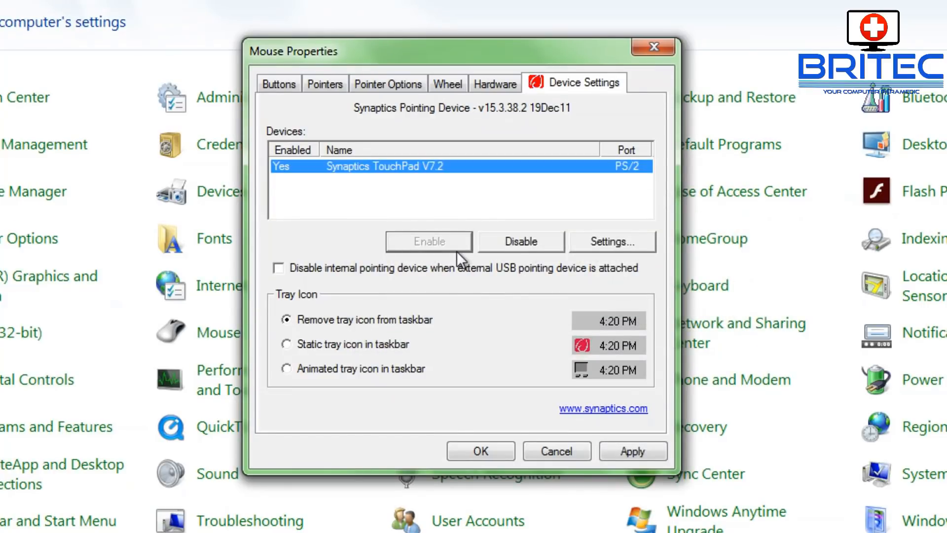
pyautogui.moveTo(282, 175)
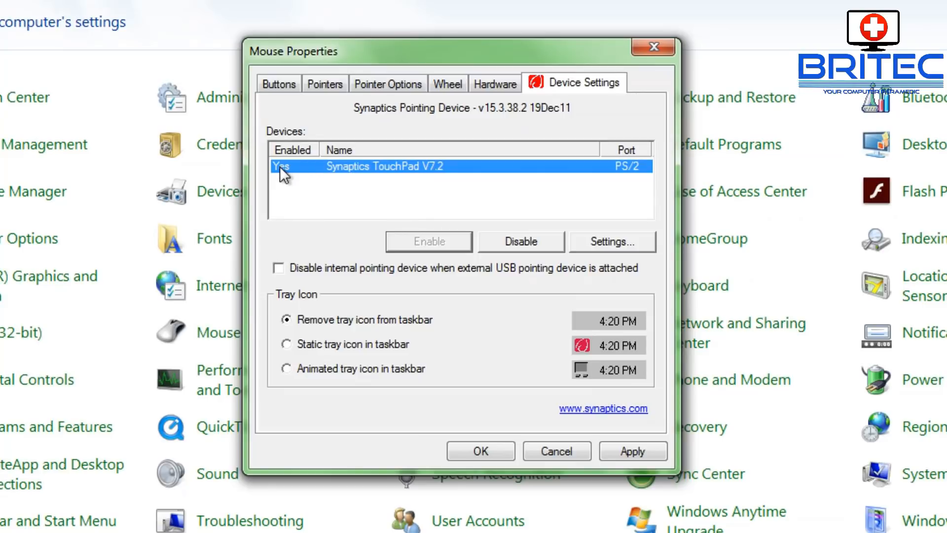
pyautogui.moveTo(318, 180)
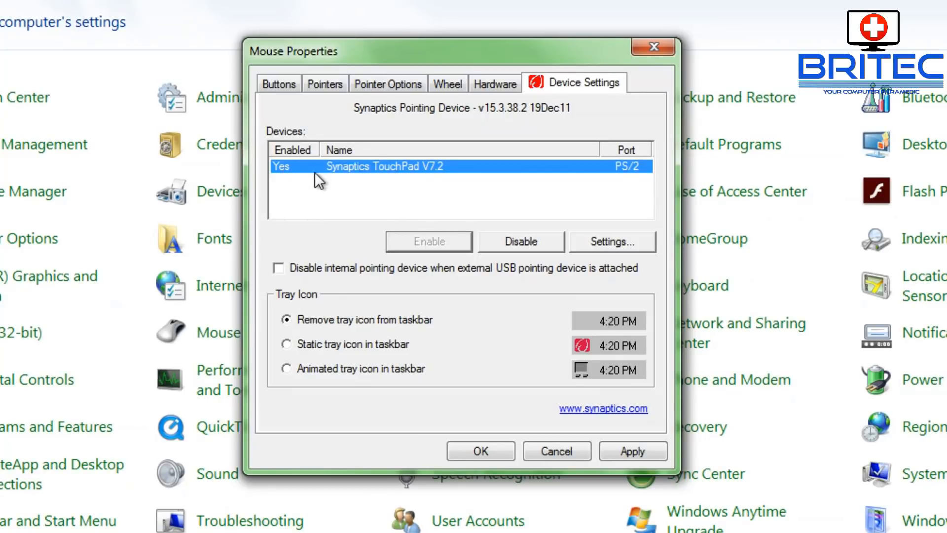
pyautogui.moveTo(638, 259)
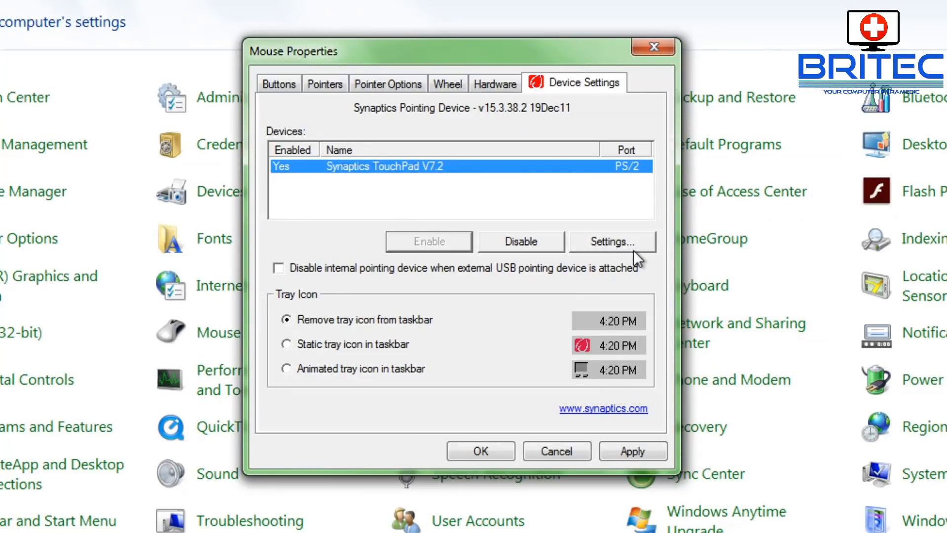
pyautogui.moveTo(627, 401)
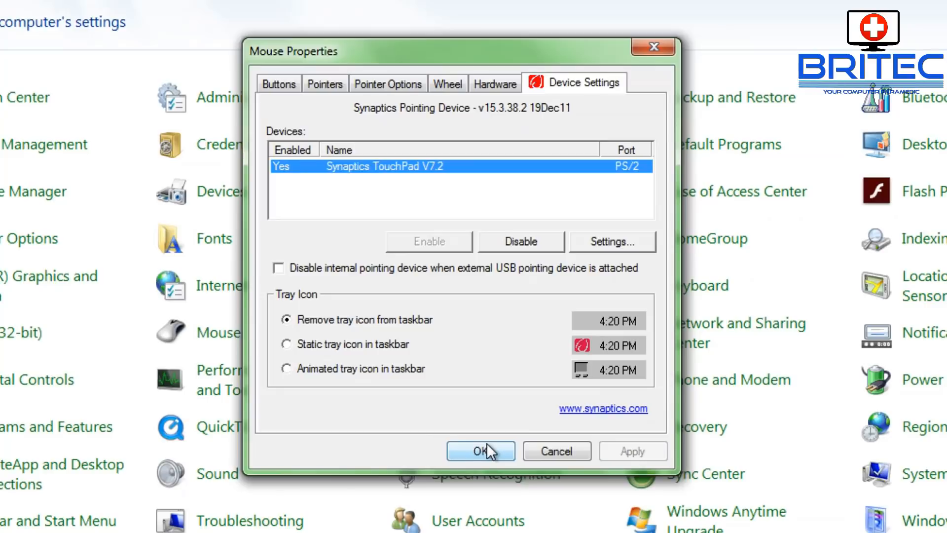
pyautogui.click(480, 450)
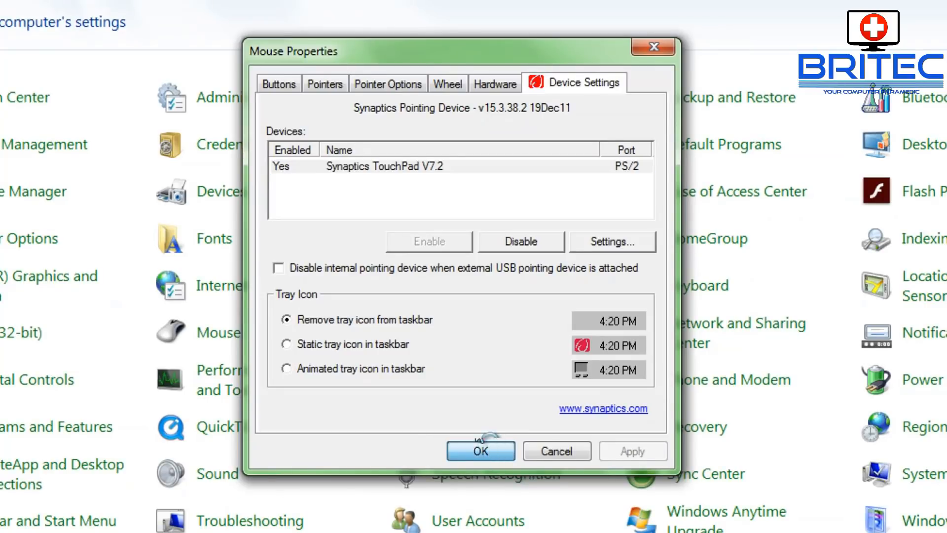
# - From Mouse Properties' Hardware list, show the Synaptics PS/2 Port Compatible TouchPad's driver details (version 15.3.38.2)
pyautogui.click(479, 450)
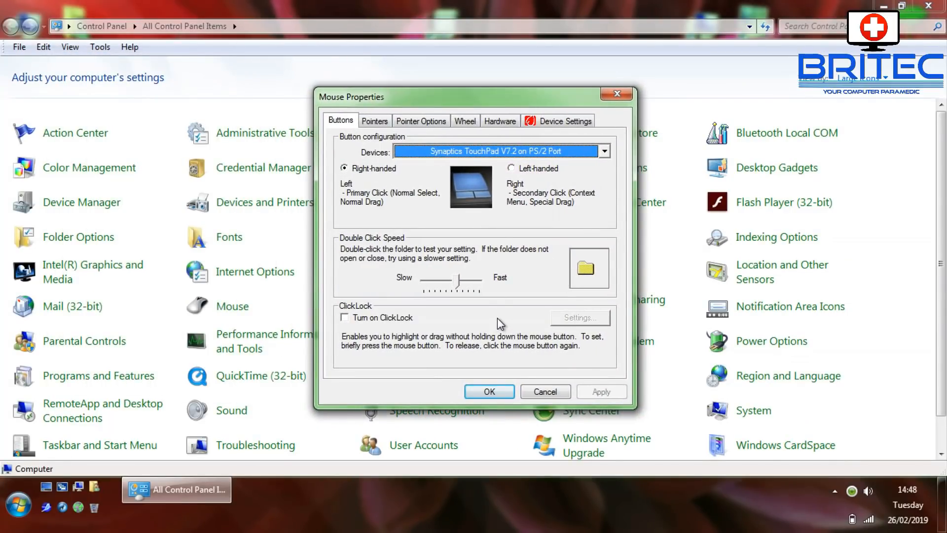
pyautogui.click(498, 121)
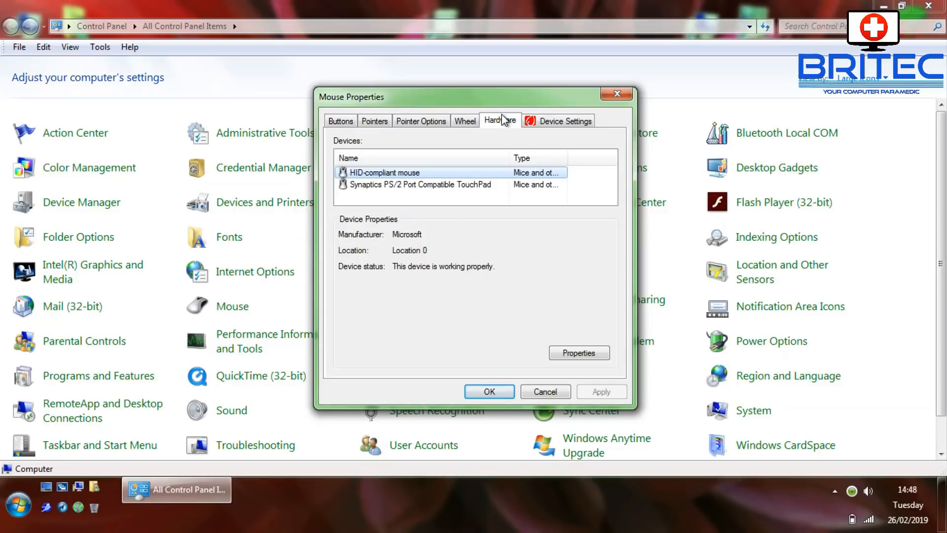
pyautogui.click(419, 184)
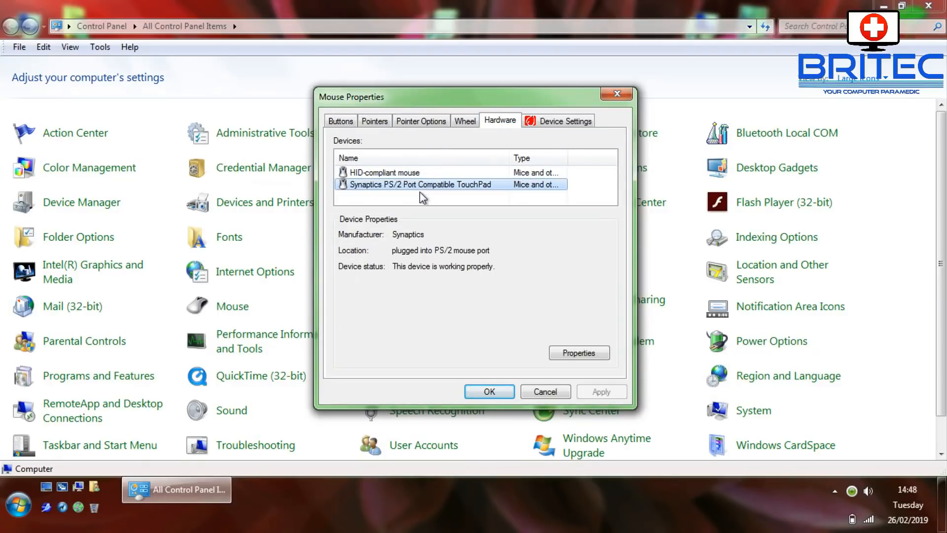
pyautogui.moveTo(485, 209)
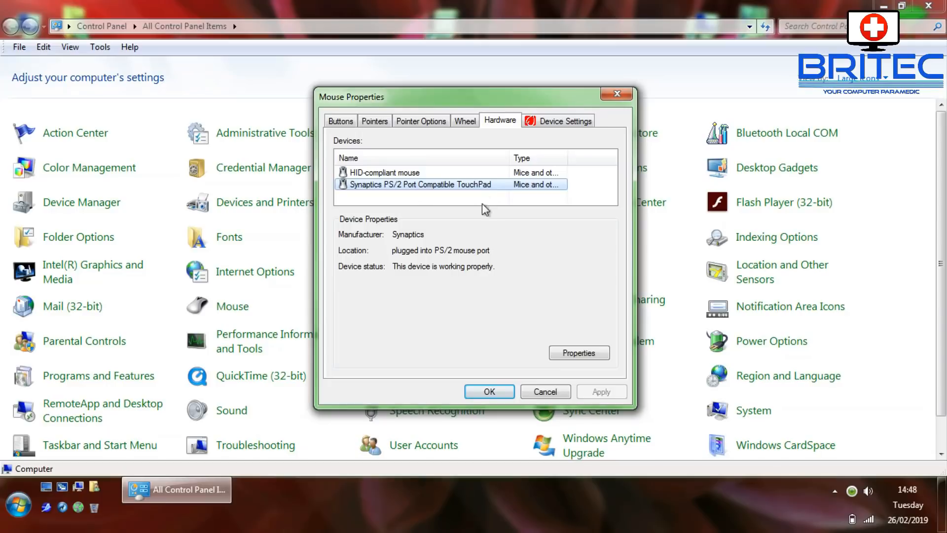
pyautogui.click(578, 352)
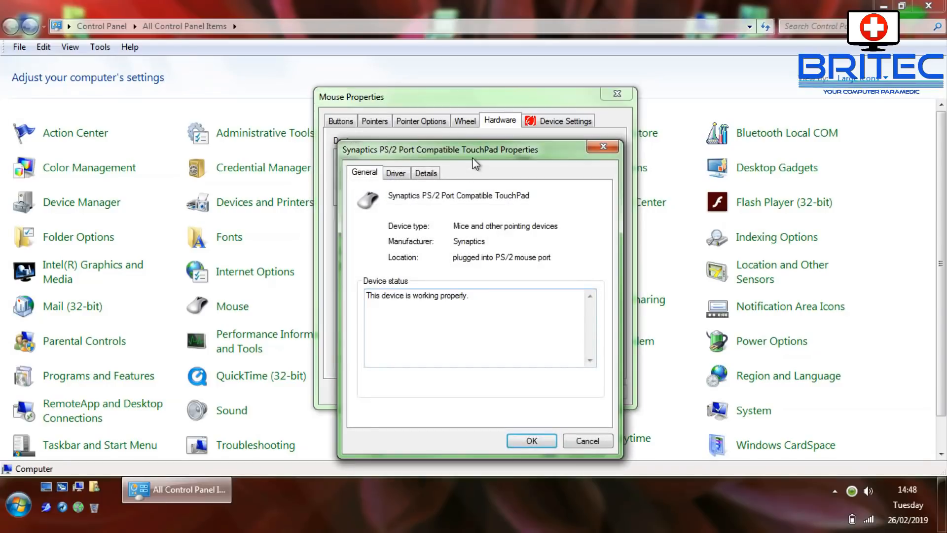
pyautogui.click(395, 173)
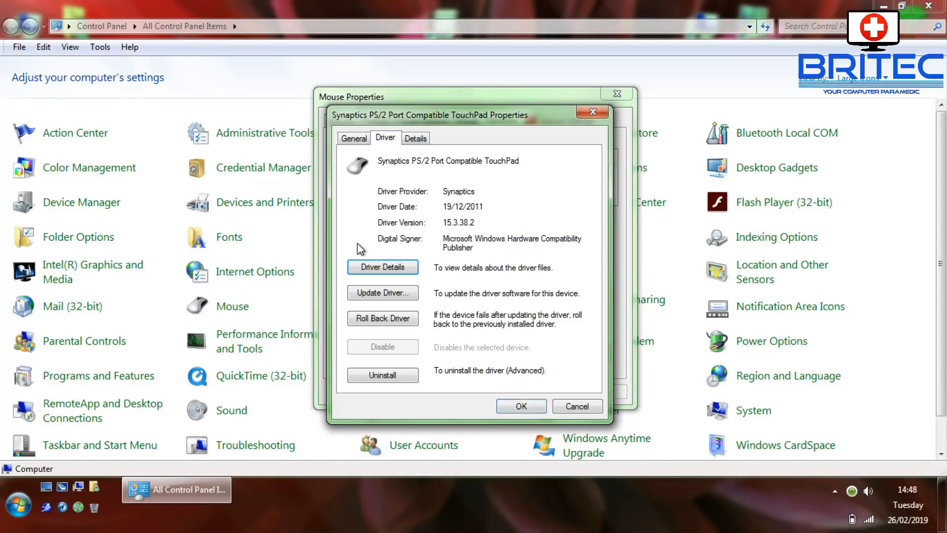
pyautogui.moveTo(382, 318)
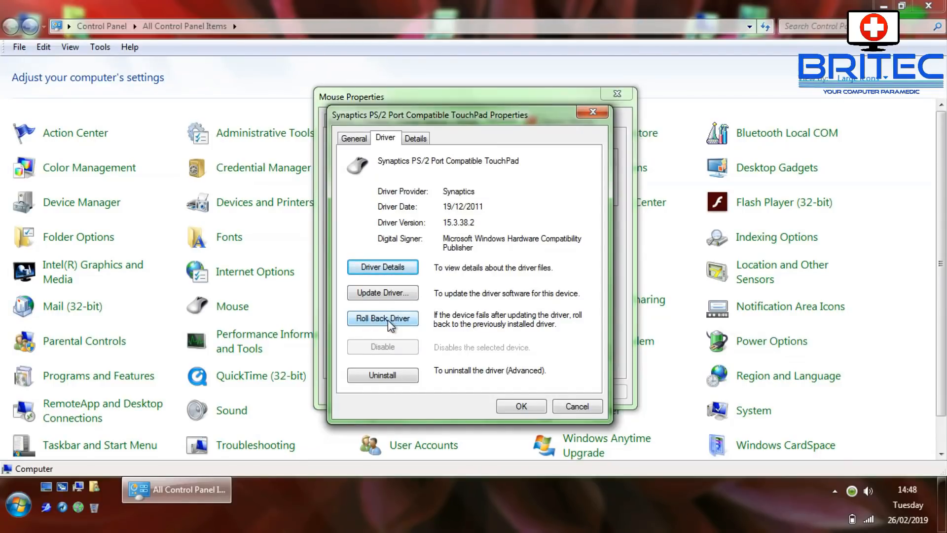
pyautogui.moveTo(375, 284)
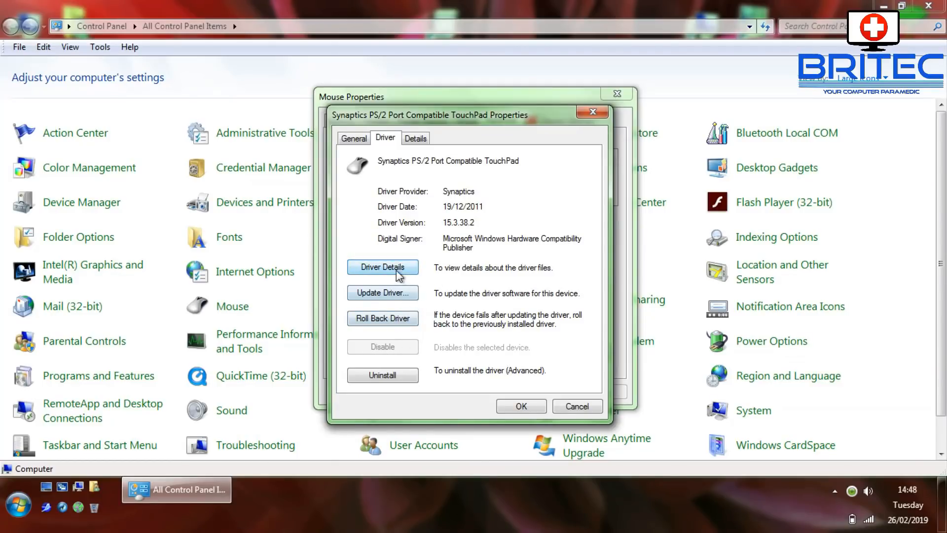
# - Update the touchpad driver with an automatic Windows search and close the success message
pyautogui.click(382, 293)
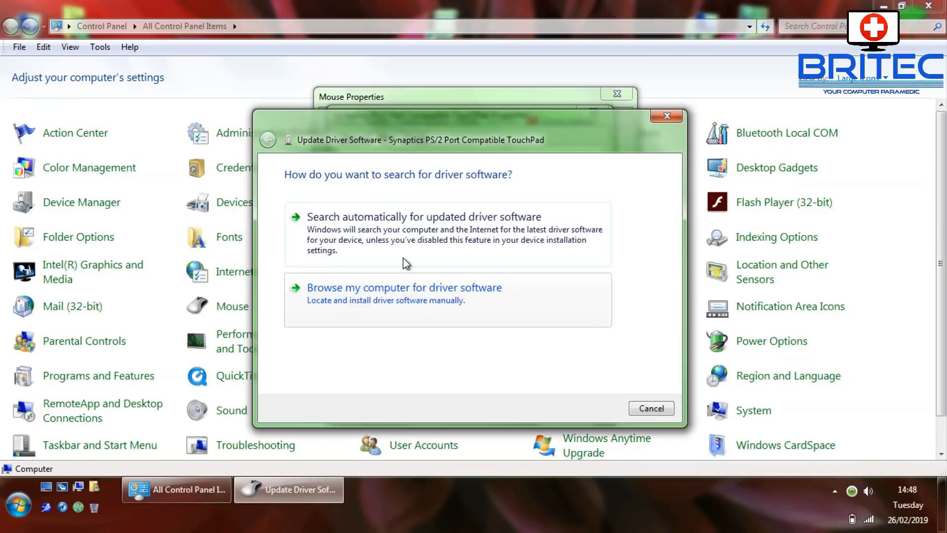
pyautogui.click(423, 216)
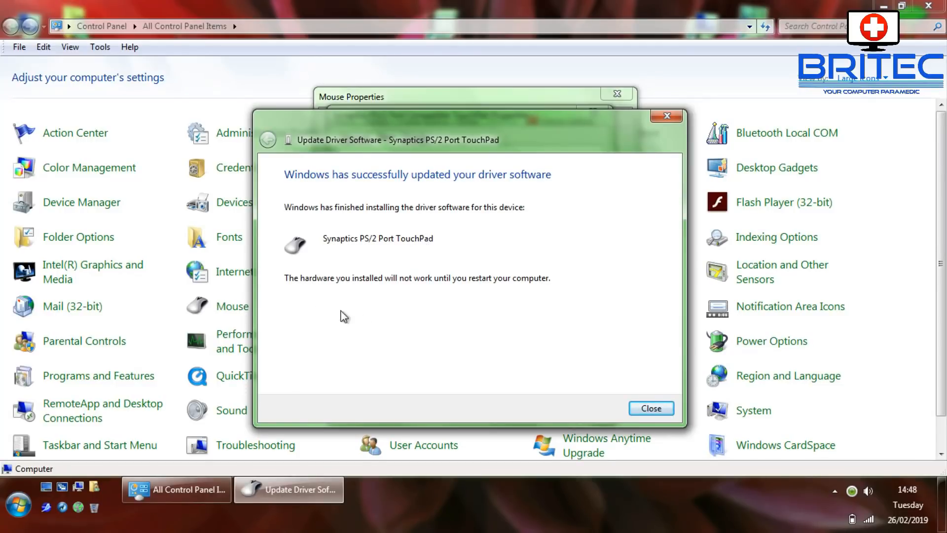
pyautogui.moveTo(651, 407)
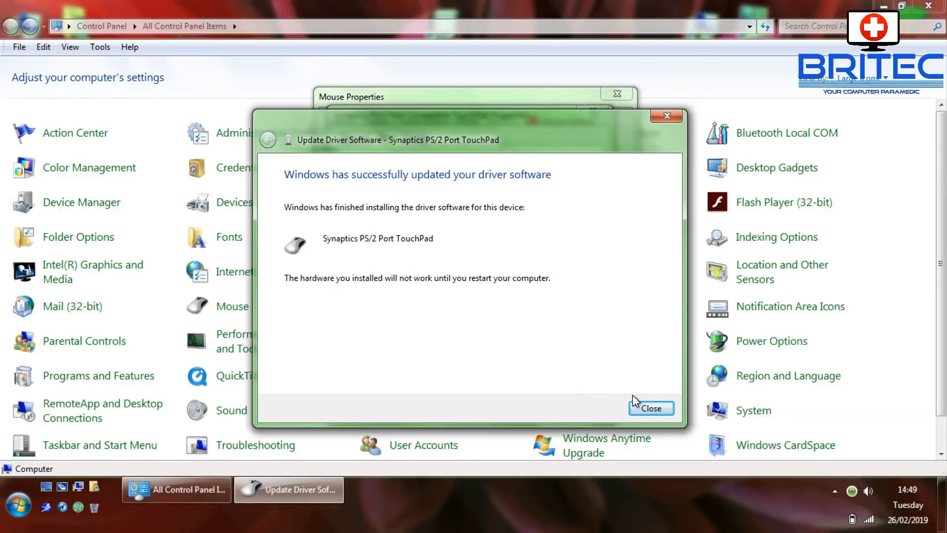
pyautogui.click(651, 408)
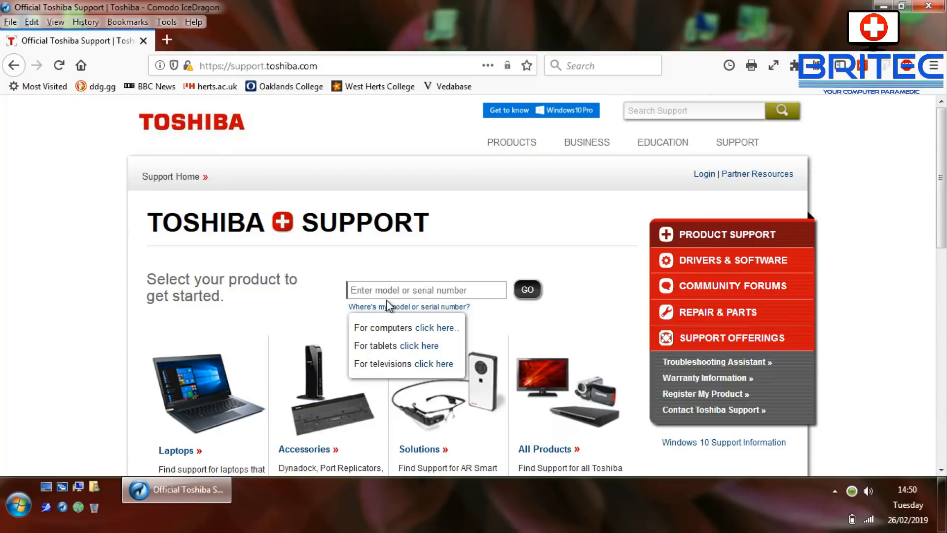
# - Search 'c855' on Toshiba's support site, removing stray characters, so Satellite C855 models are suggested
pyautogui.click(423, 290)
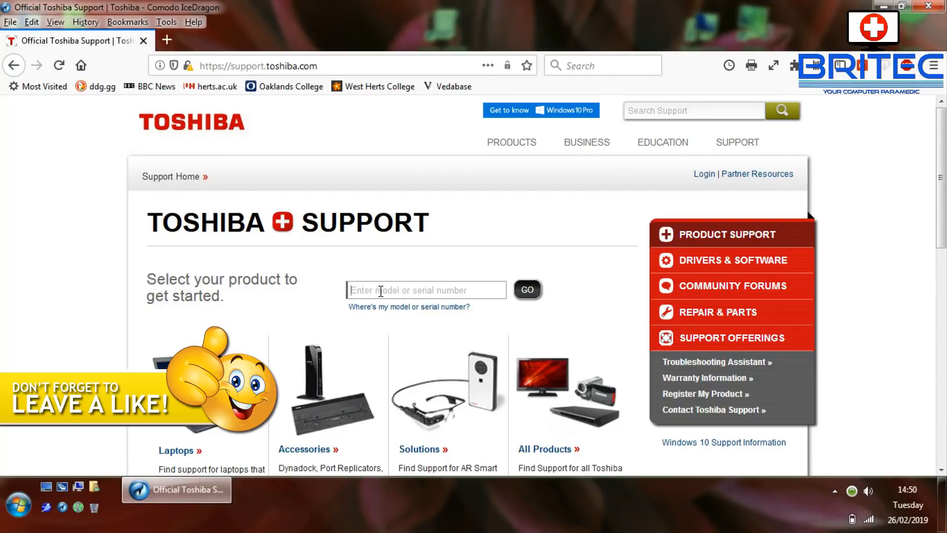
pyautogui.write('8')
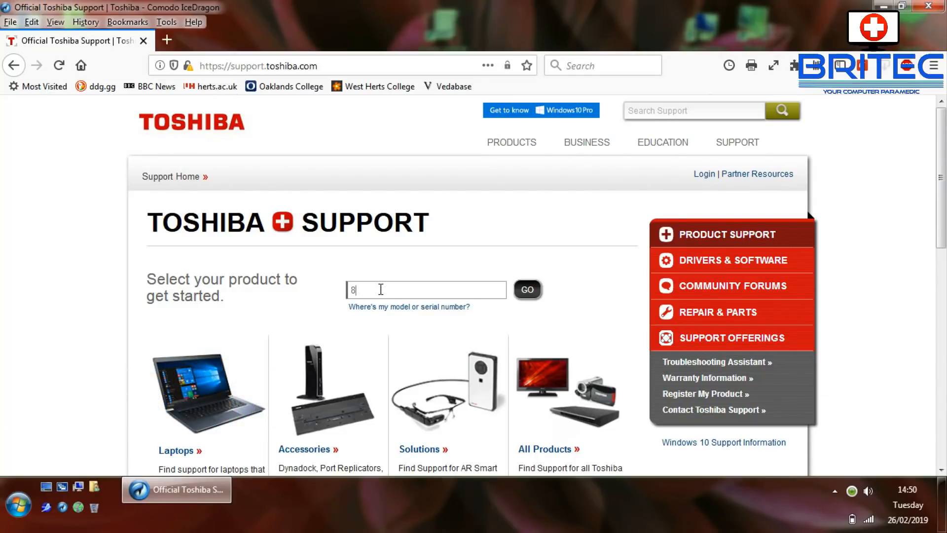
pyautogui.write('55')
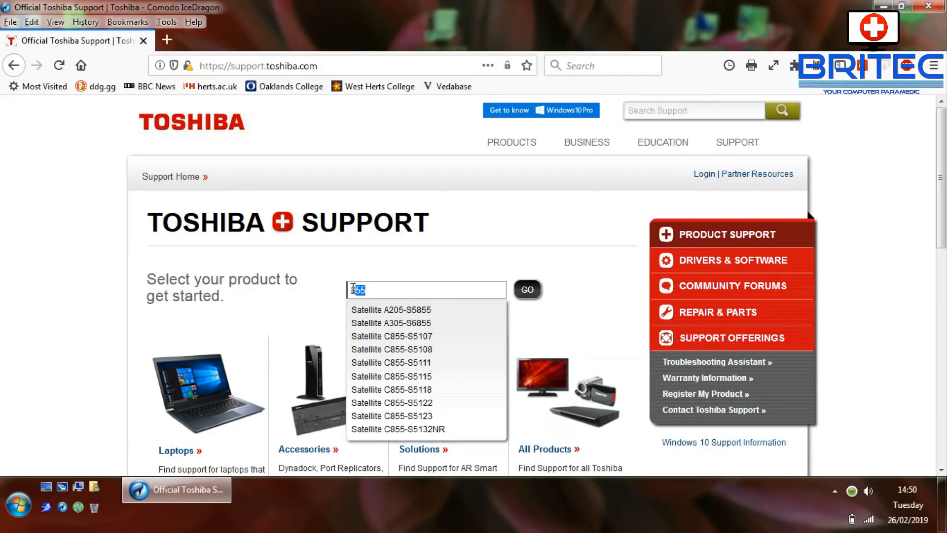
pyautogui.moveTo(391, 375)
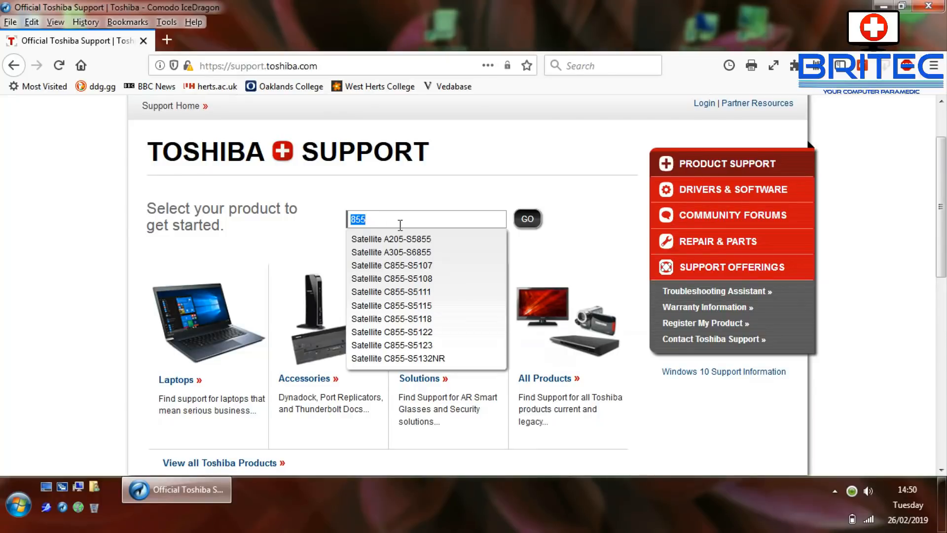
pyautogui.write('c8')
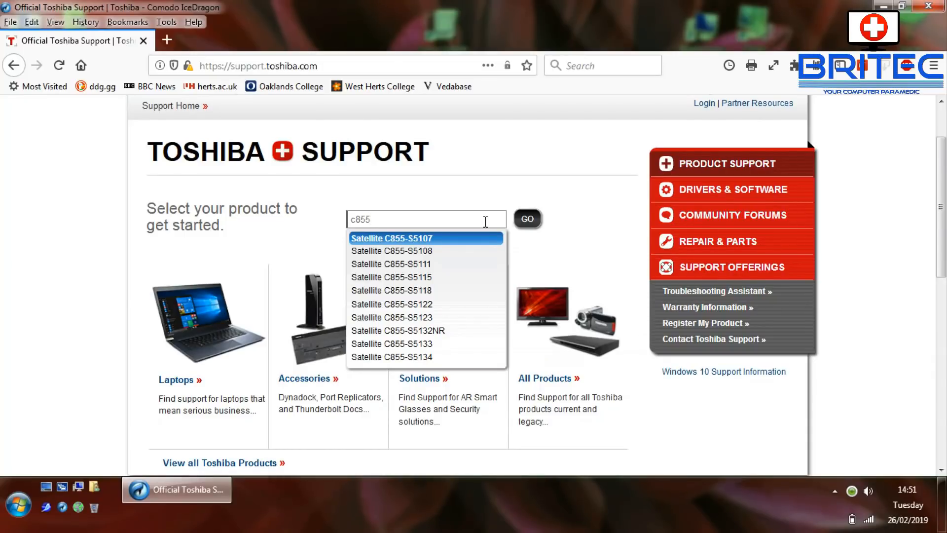
pyautogui.moveTo(489, 160)
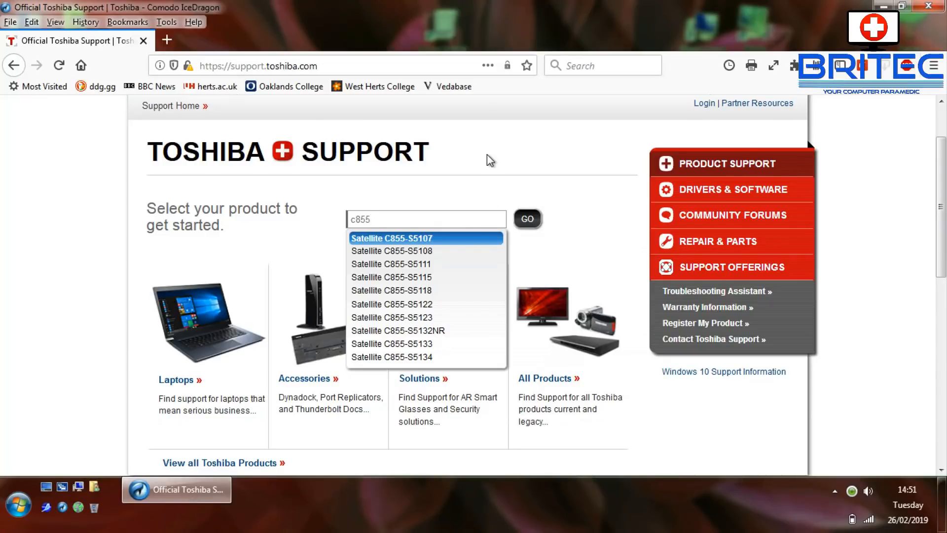
pyautogui.write('1h8')
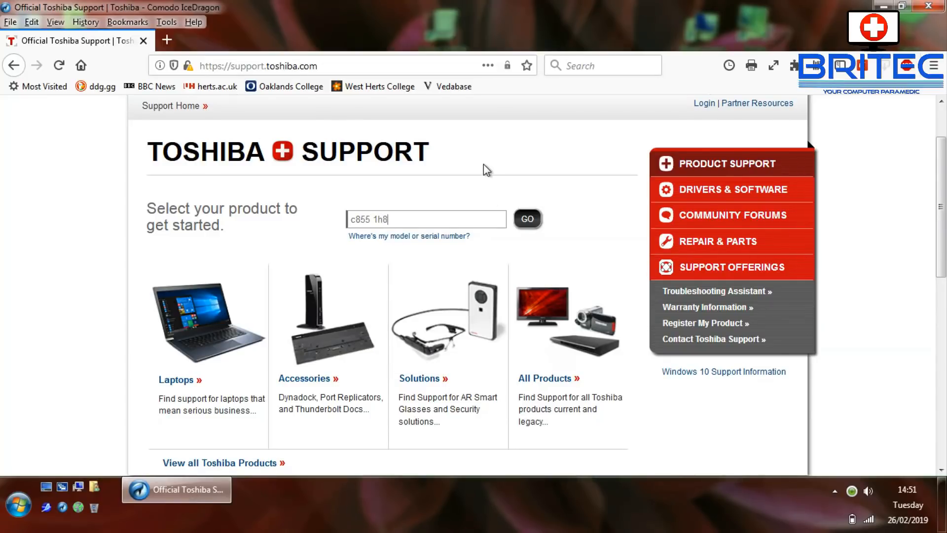
pyautogui.click(526, 219)
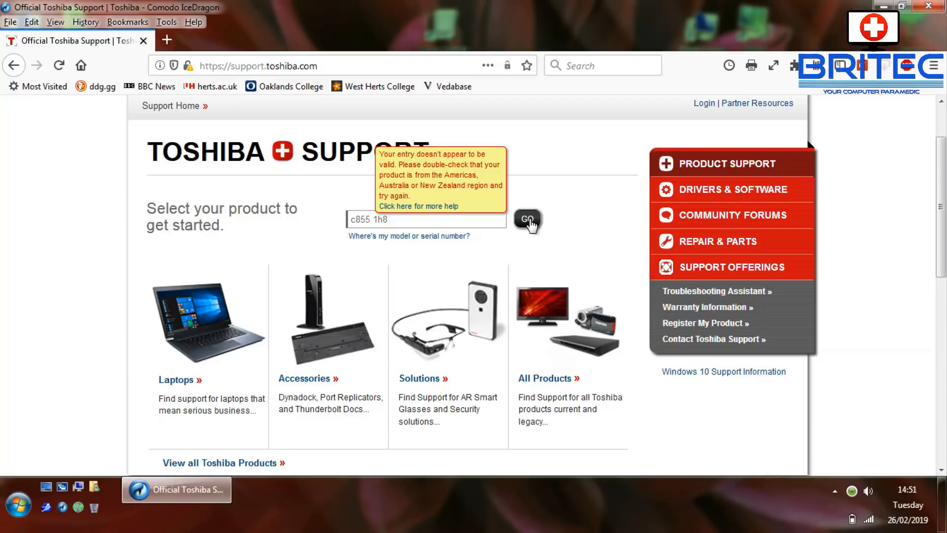
pyautogui.moveTo(418, 219)
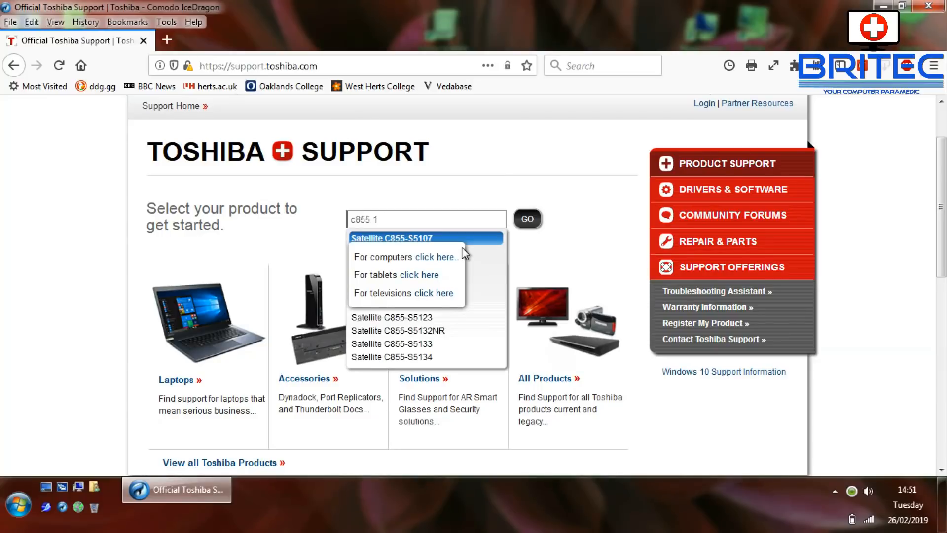
pyautogui.press('Backspace')
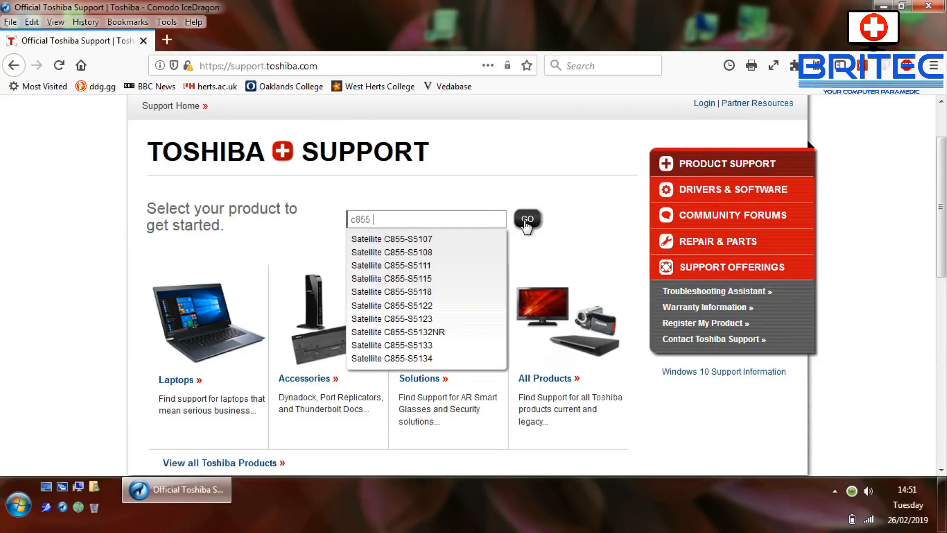
pyautogui.moveTo(525, 231)
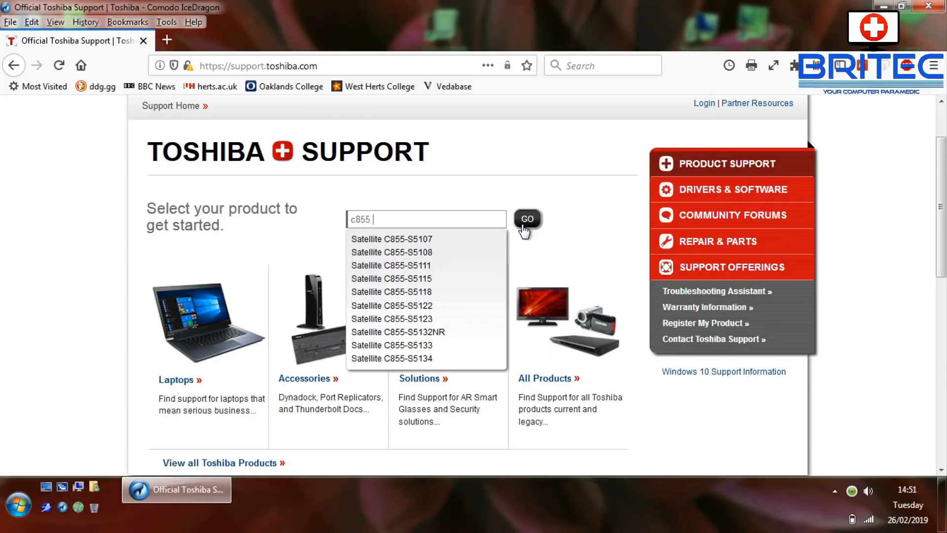
pyautogui.scroll(3)
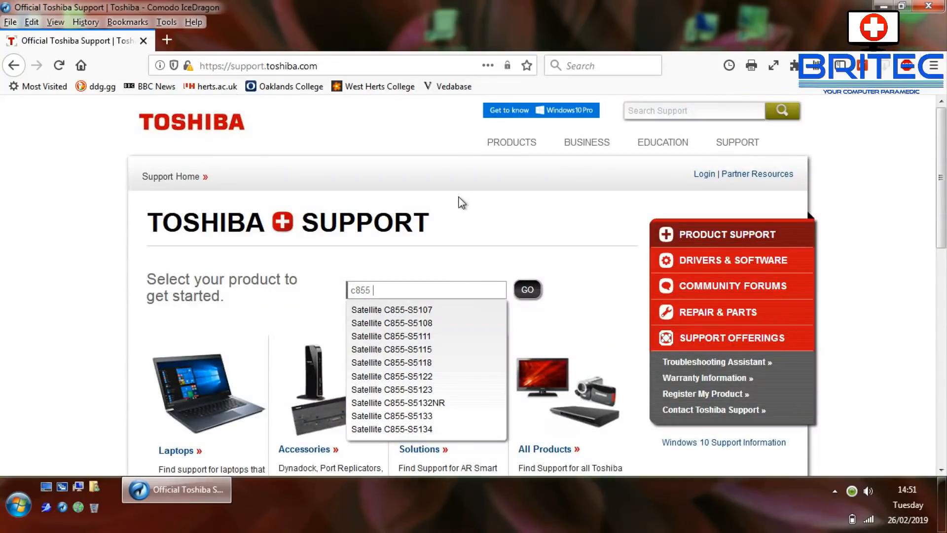
pyautogui.moveTo(387, 289)
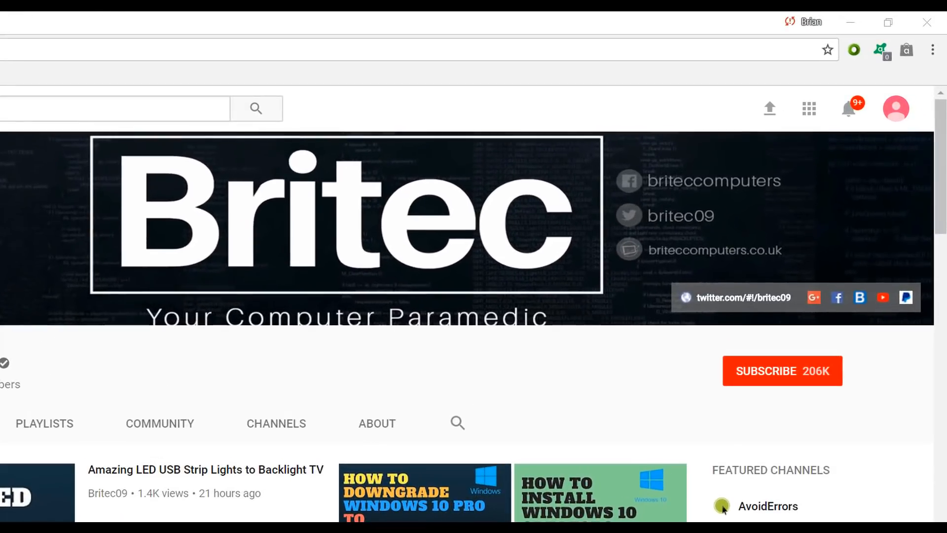
pyautogui.moveTo(807, 406)
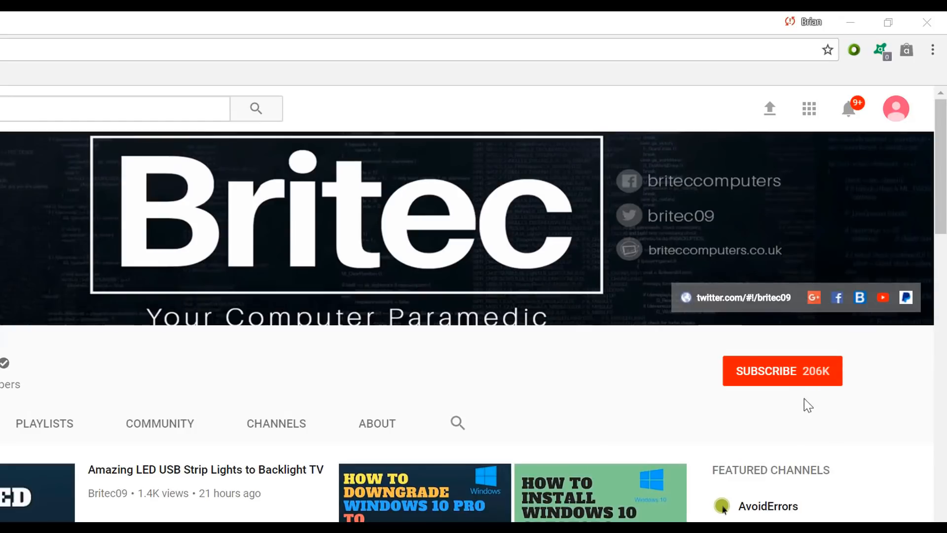
# - Subscribe to the Britec channel on its YouTube page
pyautogui.click(782, 370)
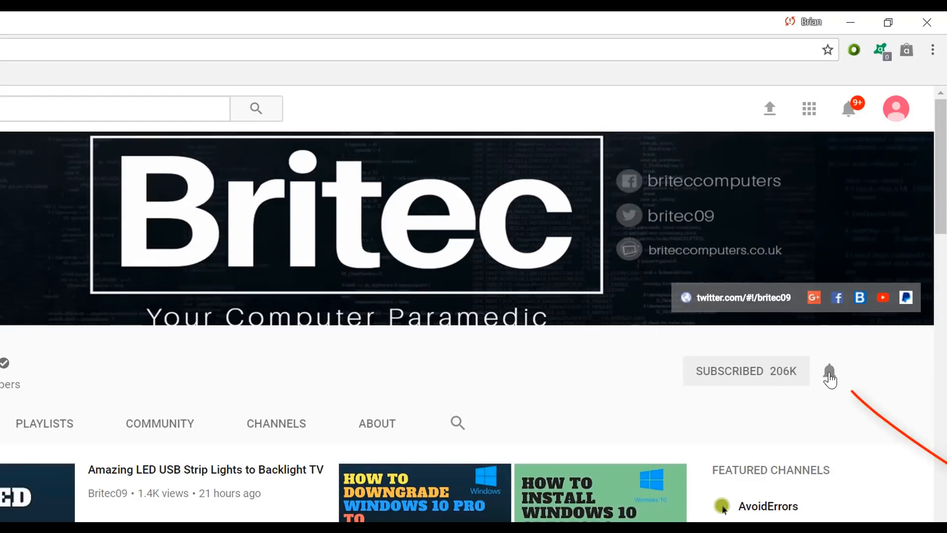